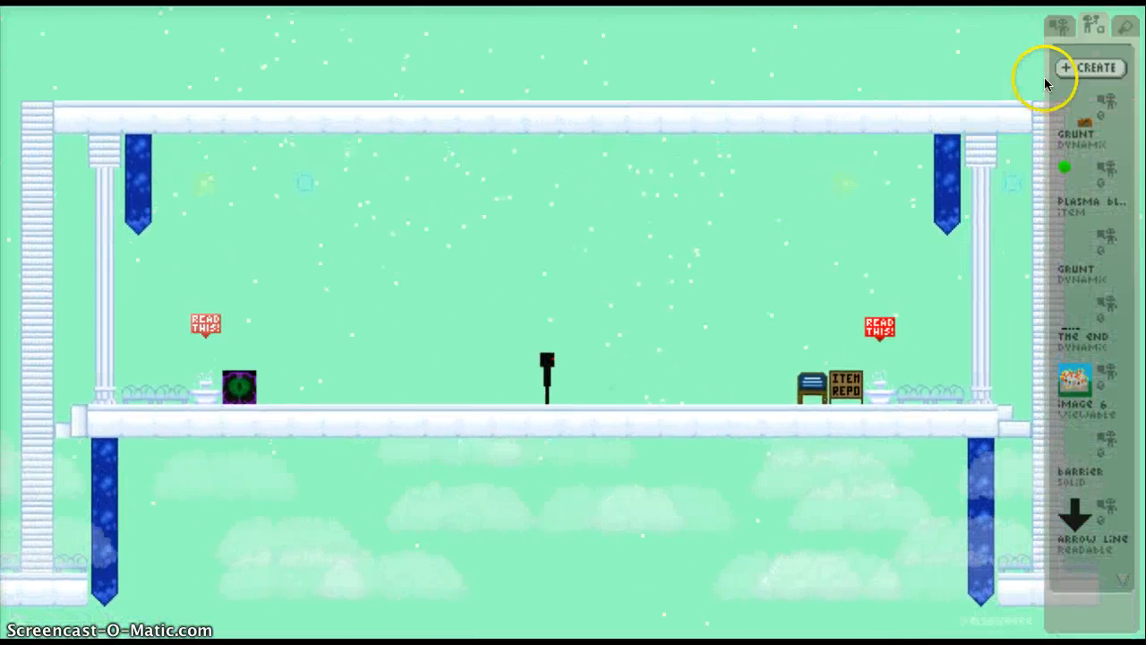
Step: Load the Grunt dynamic into the editor and flip through its cells 1–4
click(1088, 68)
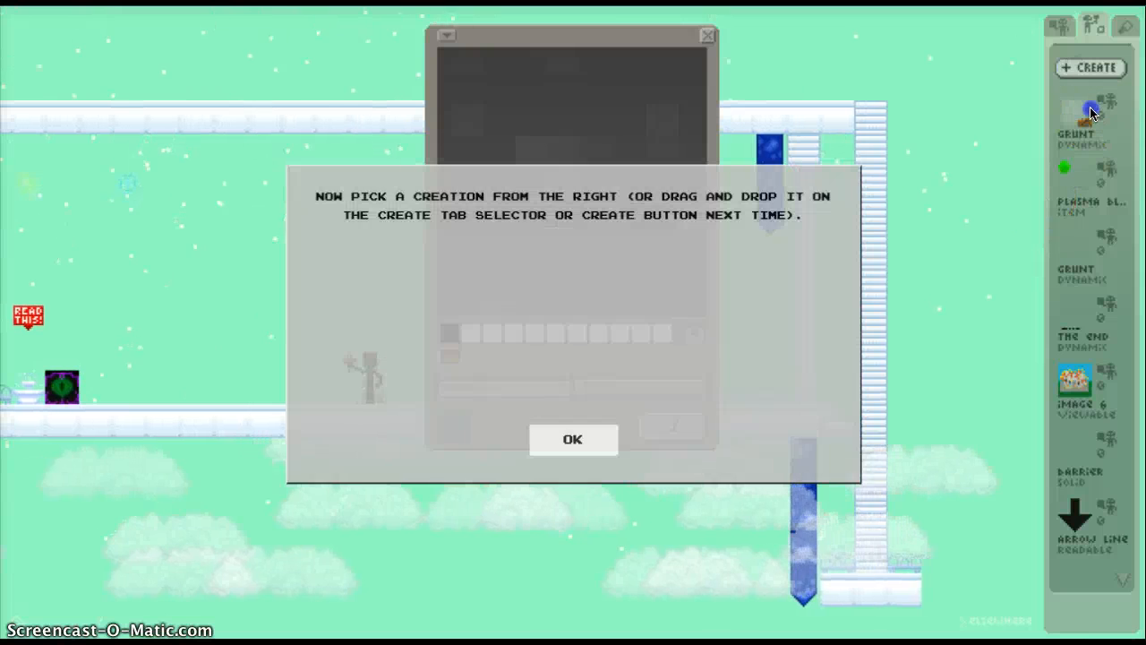
click(573, 439)
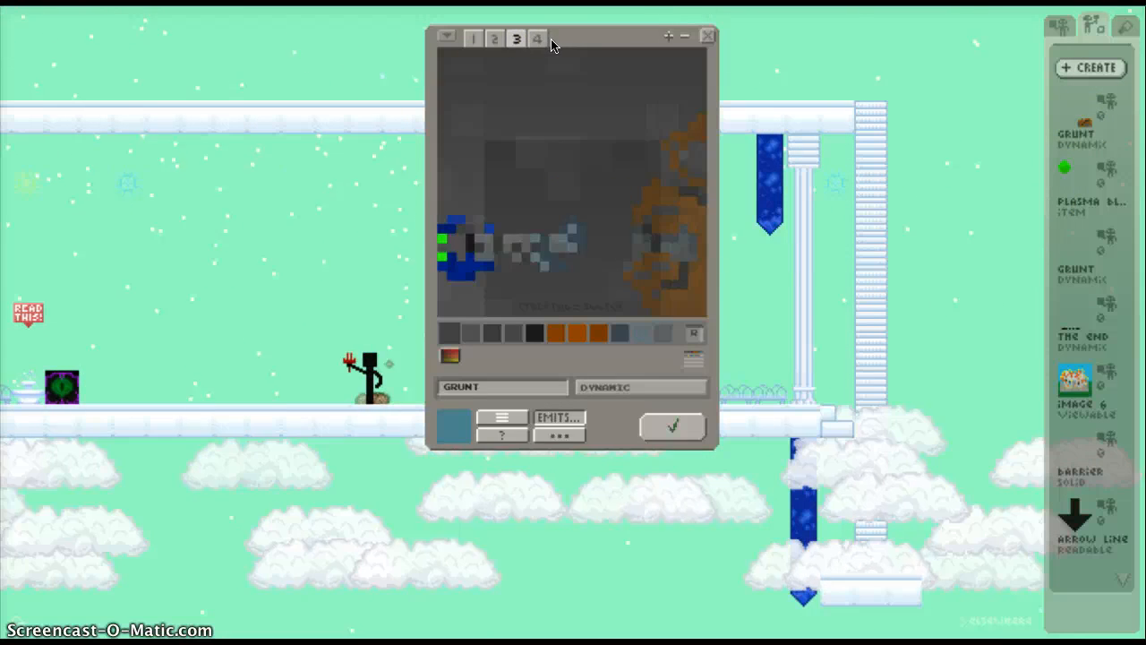
click(537, 39)
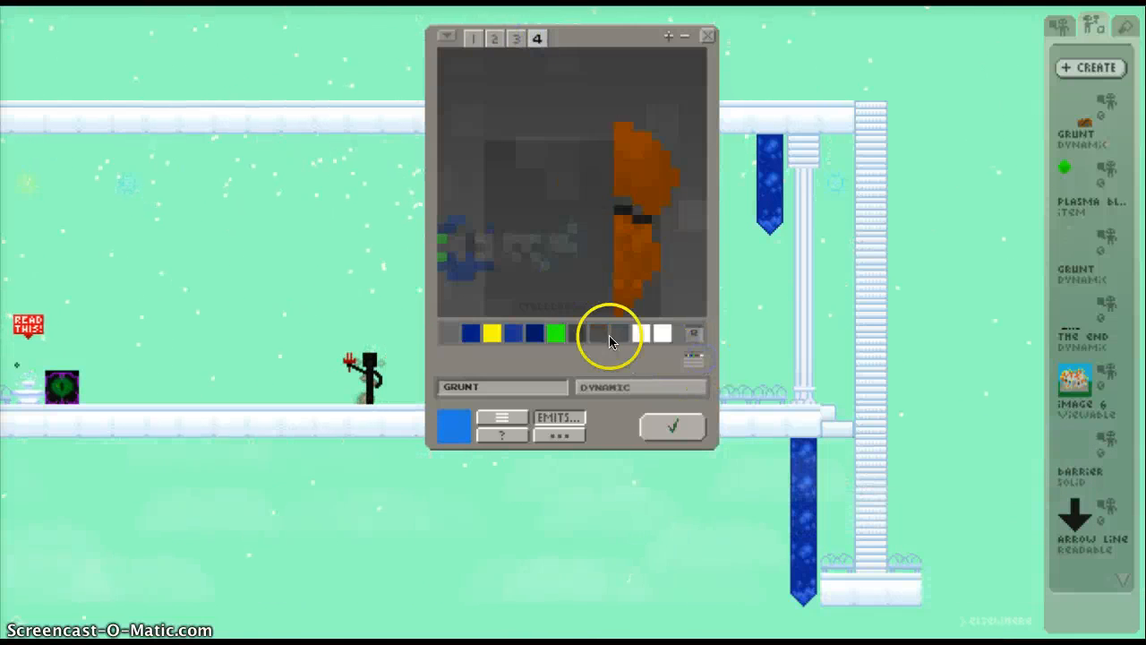
click(494, 40)
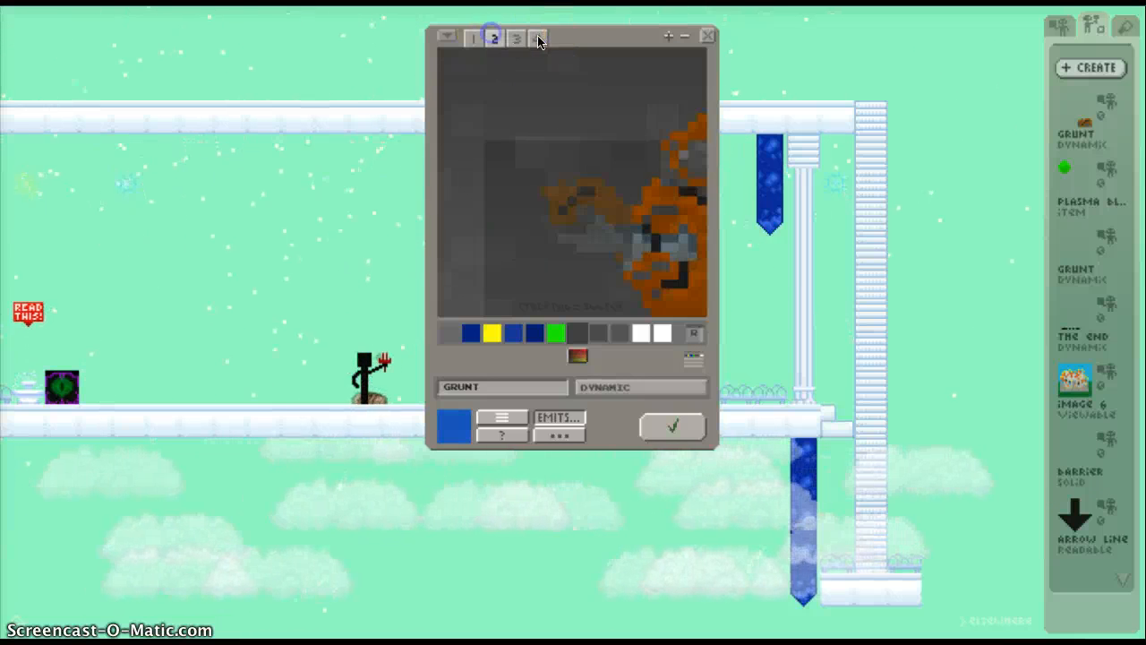
click(537, 40)
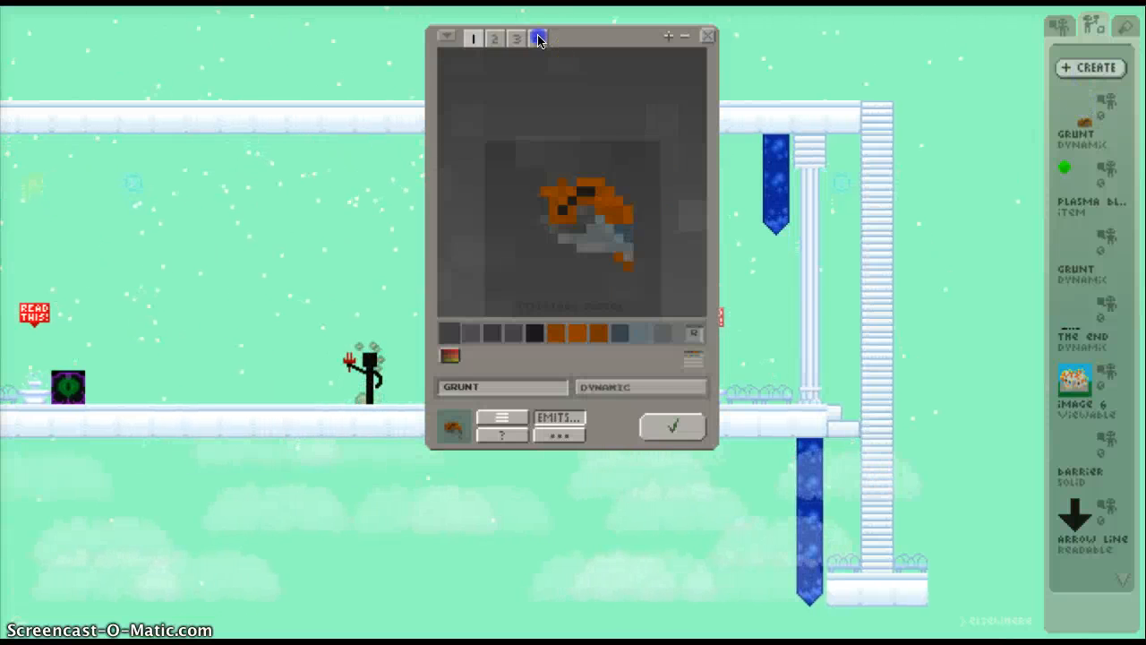
click(537, 40)
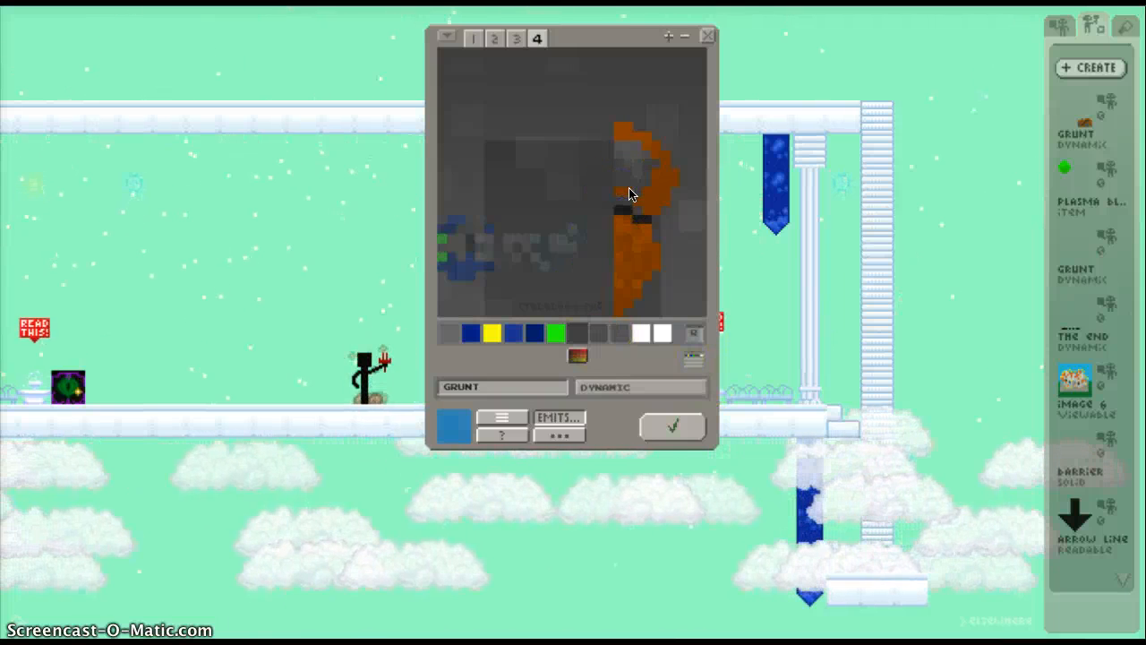
click(516, 37)
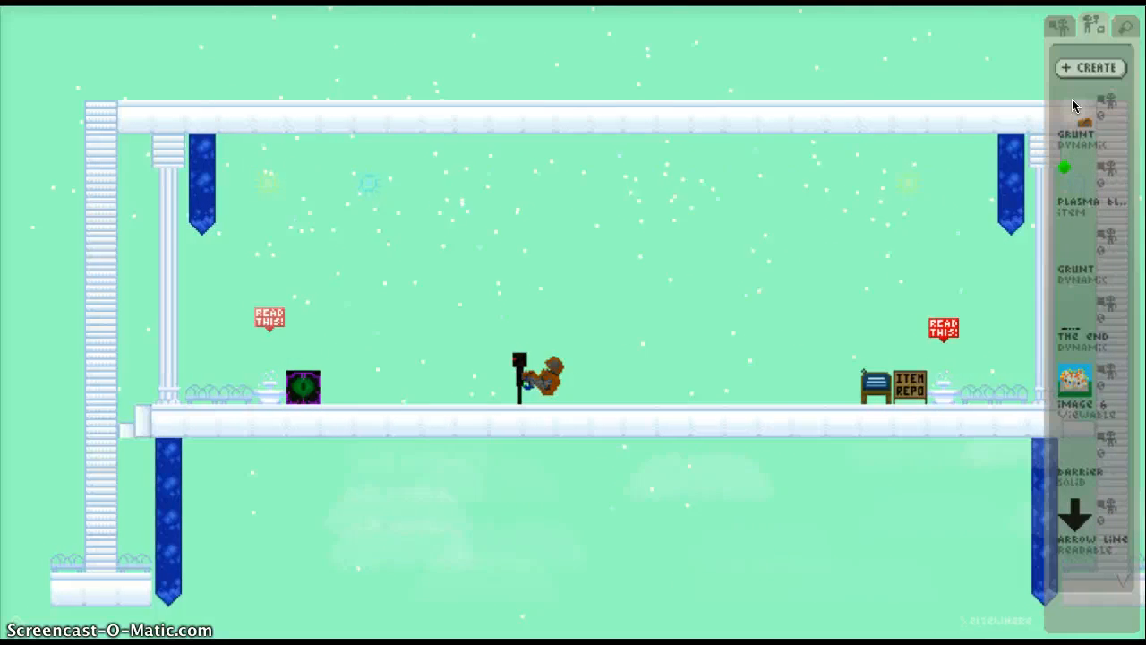
Step: Reopen the Grunt, review cells 2 and 4, and add a fifth cell
click(1088, 68)
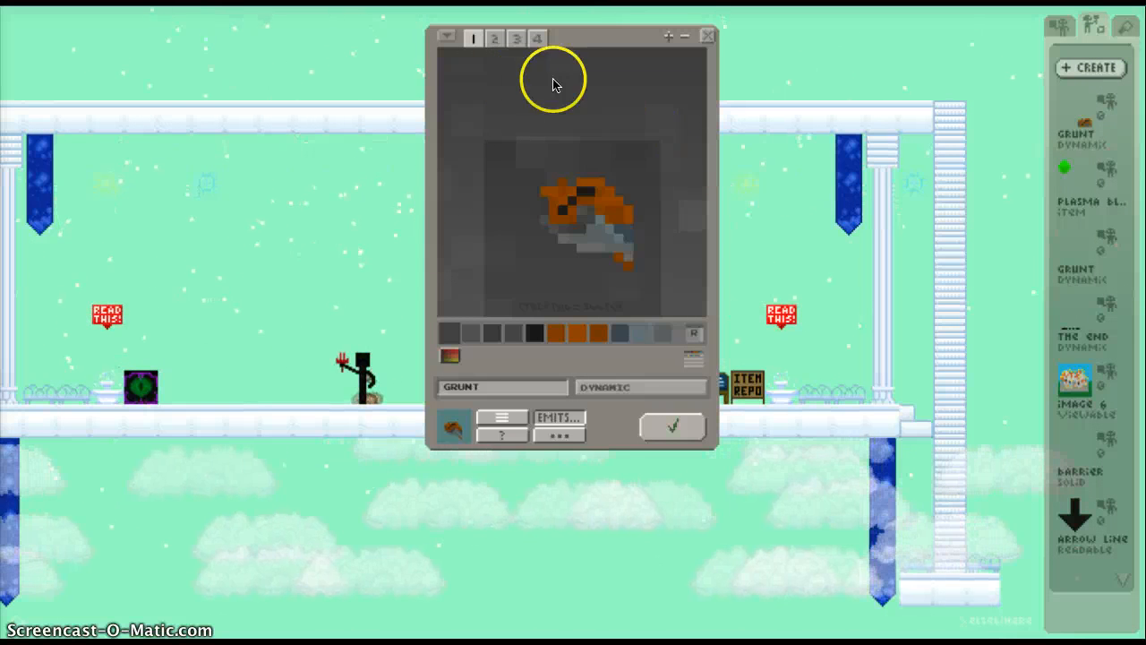
click(516, 39)
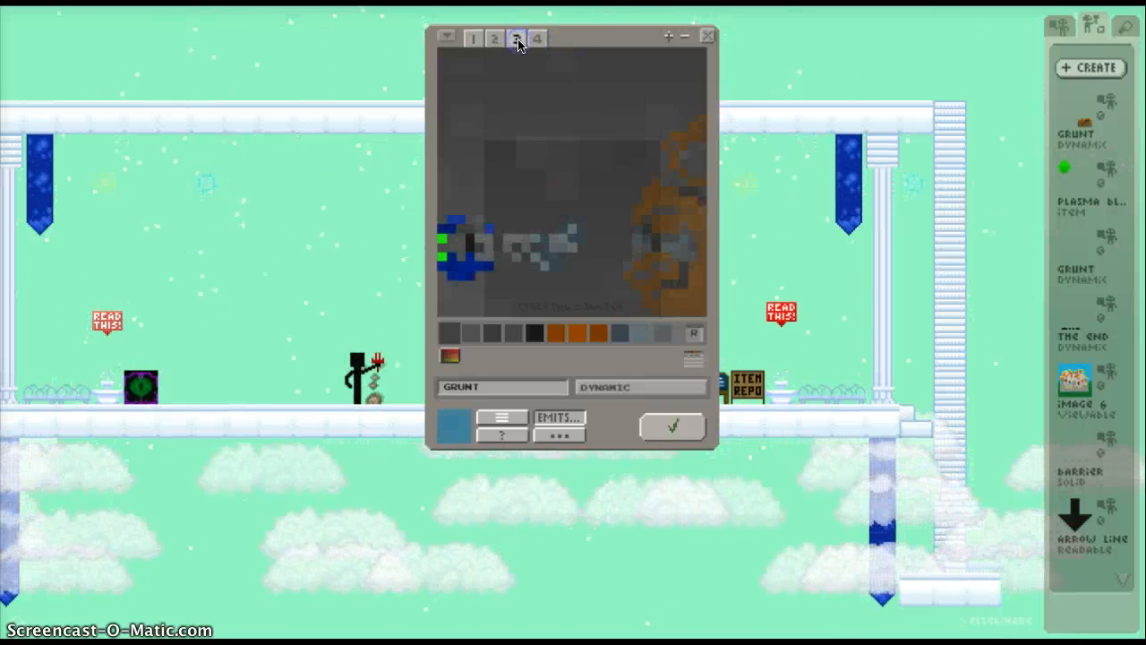
click(537, 39)
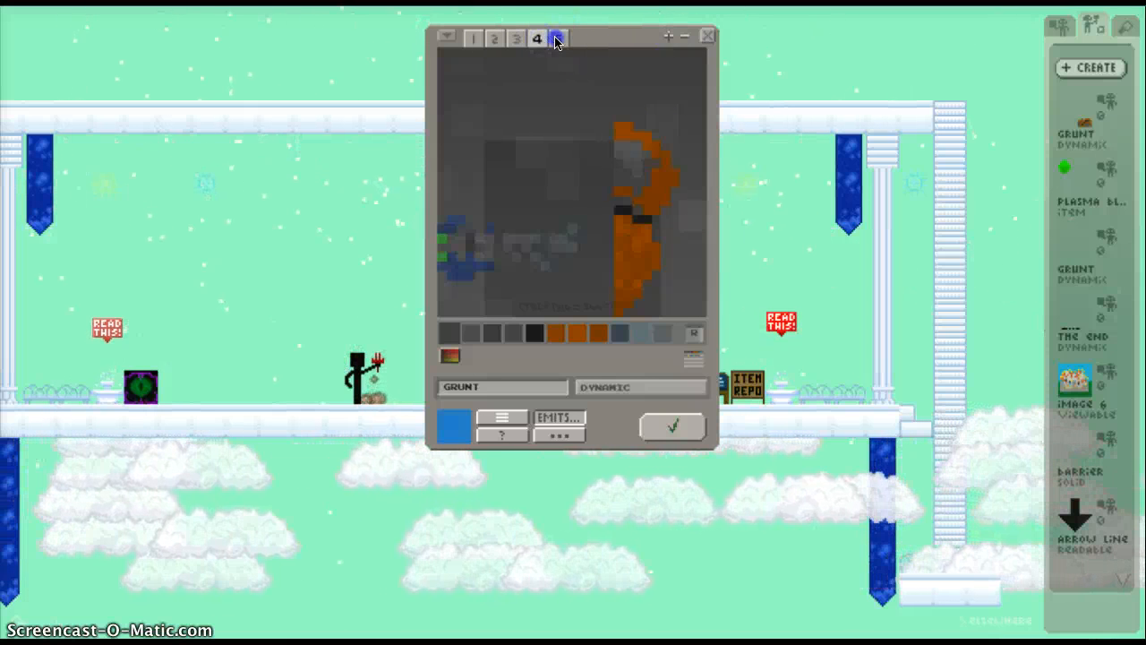
click(555, 39)
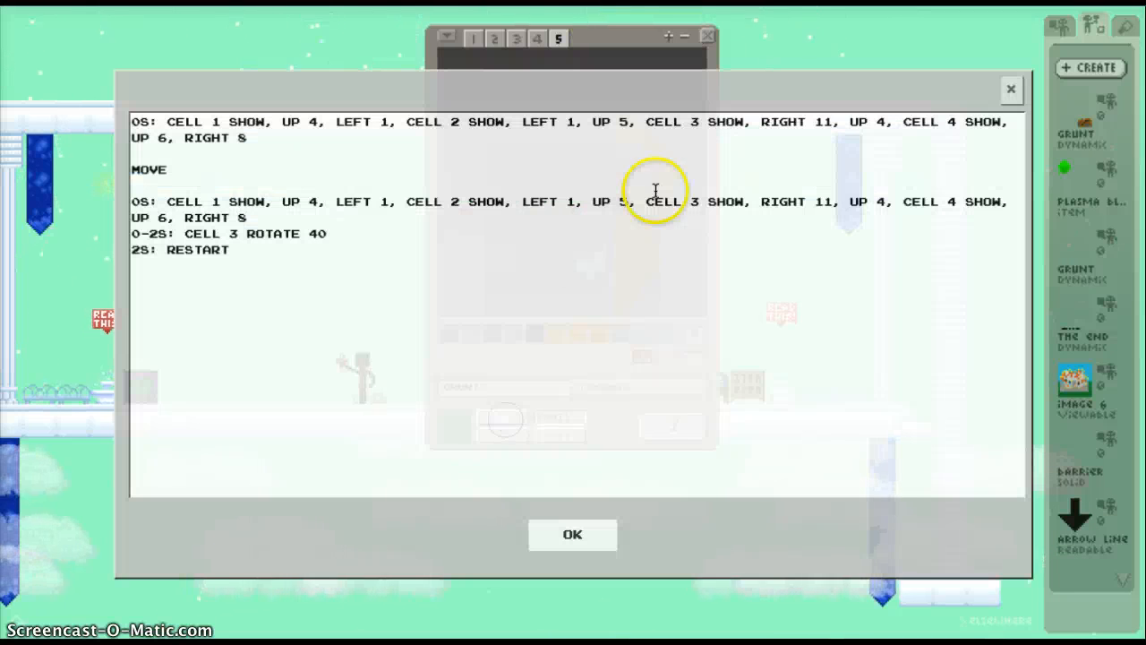
mouse_move(766, 111)
text(,)
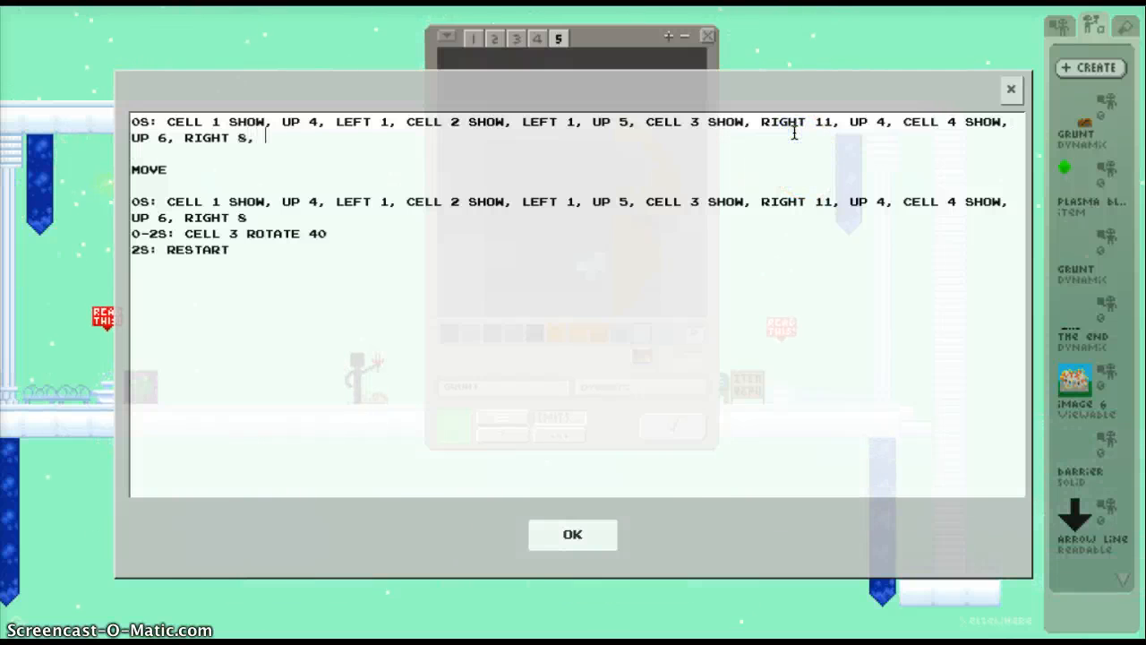
Step: Append ', CELL 5 SHOW' to the first motion line and confirm the script
text(CELL 5)
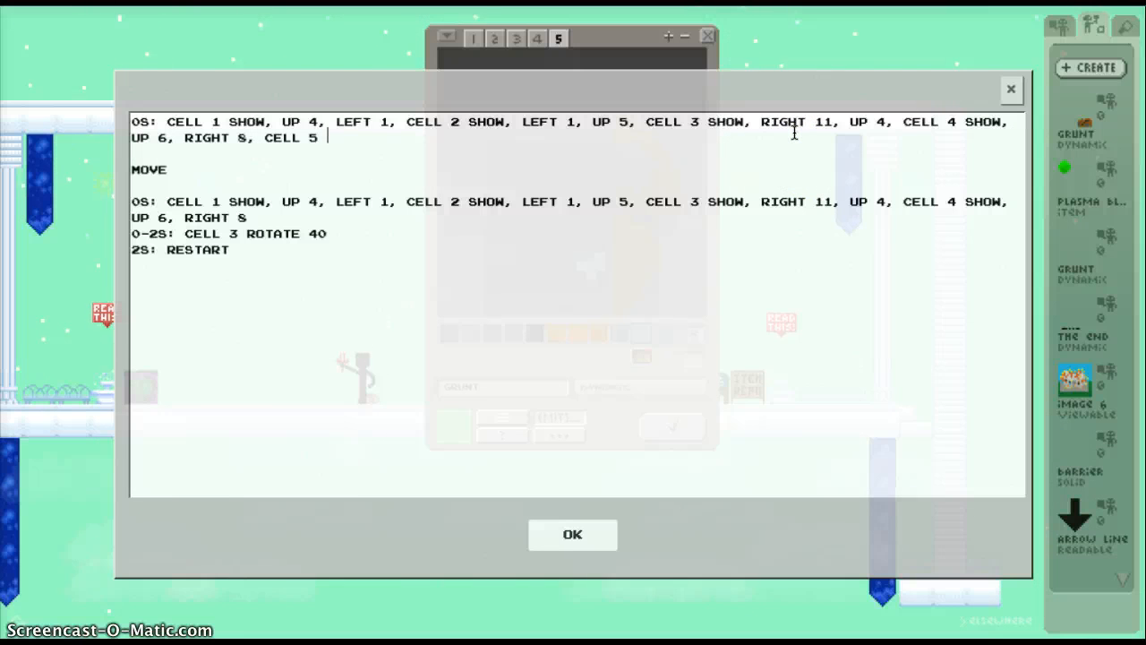
text(SHOW)
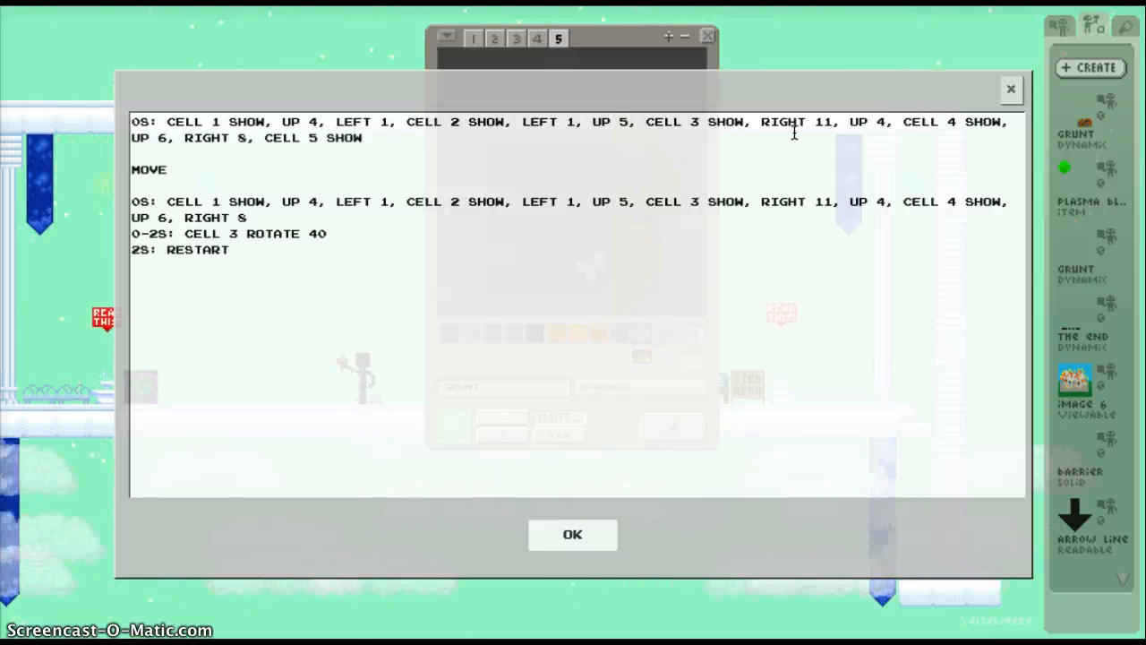
click(573, 534)
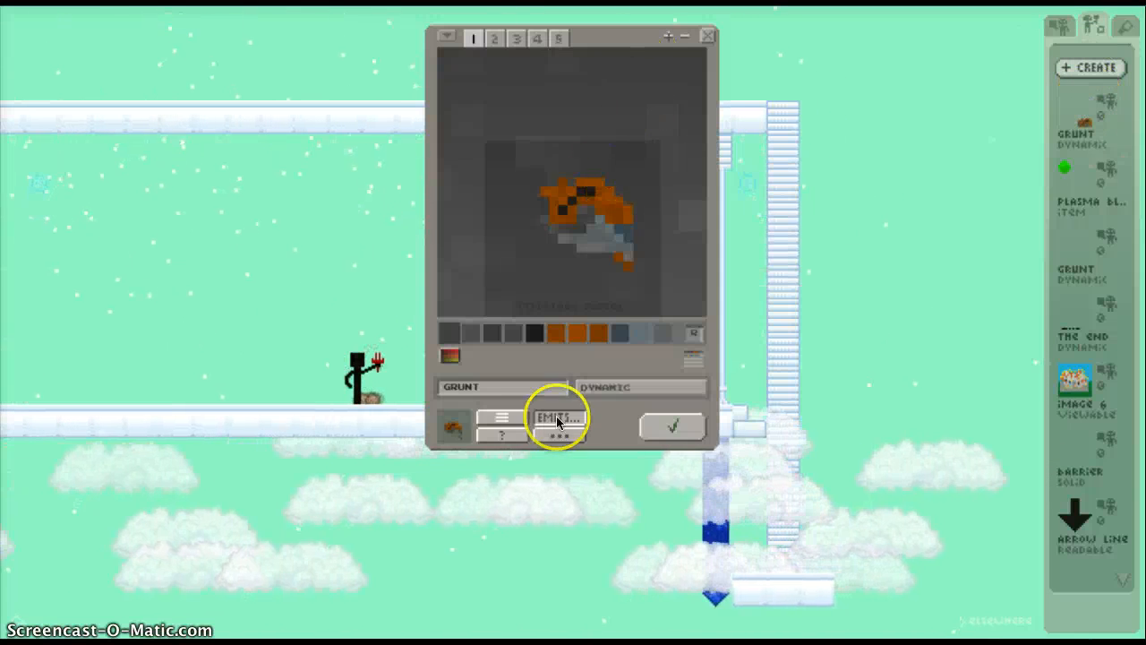
Step: Append ', DOWN' after CELL 5 SHOW in the first motion line and confirm
click(556, 419)
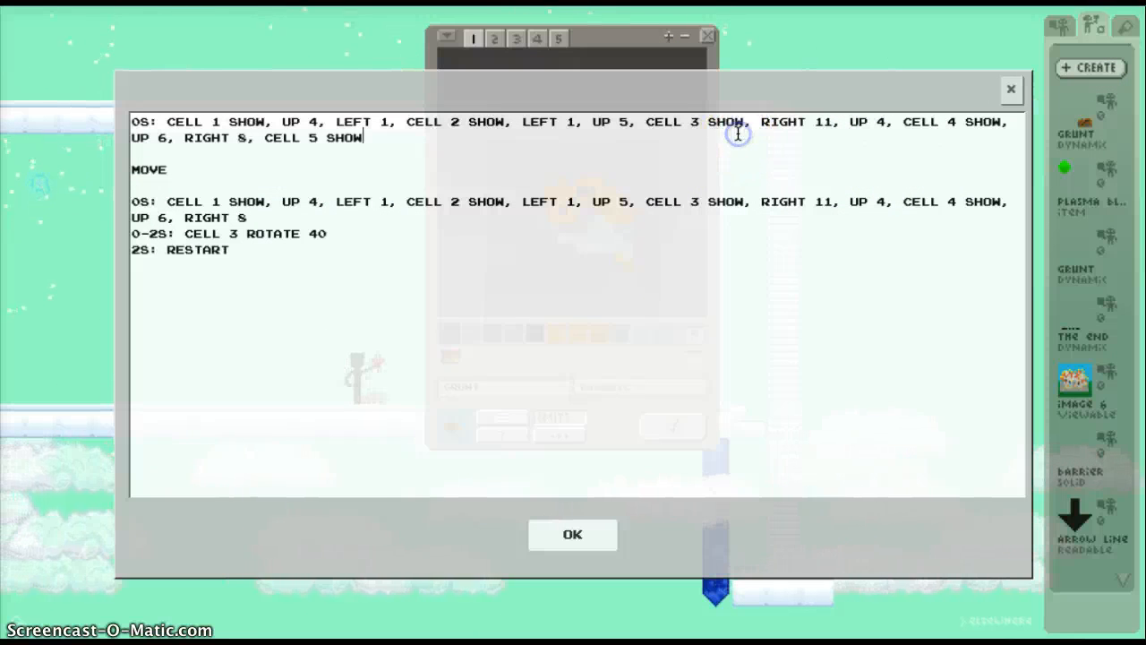
text(,)
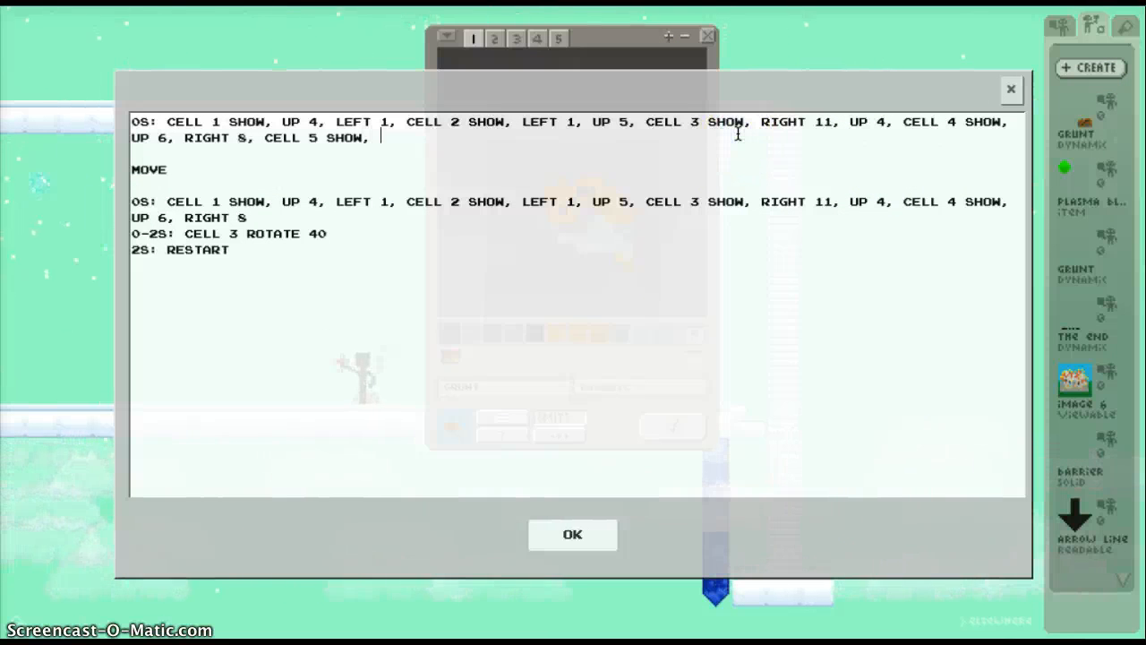
text(DOWN)
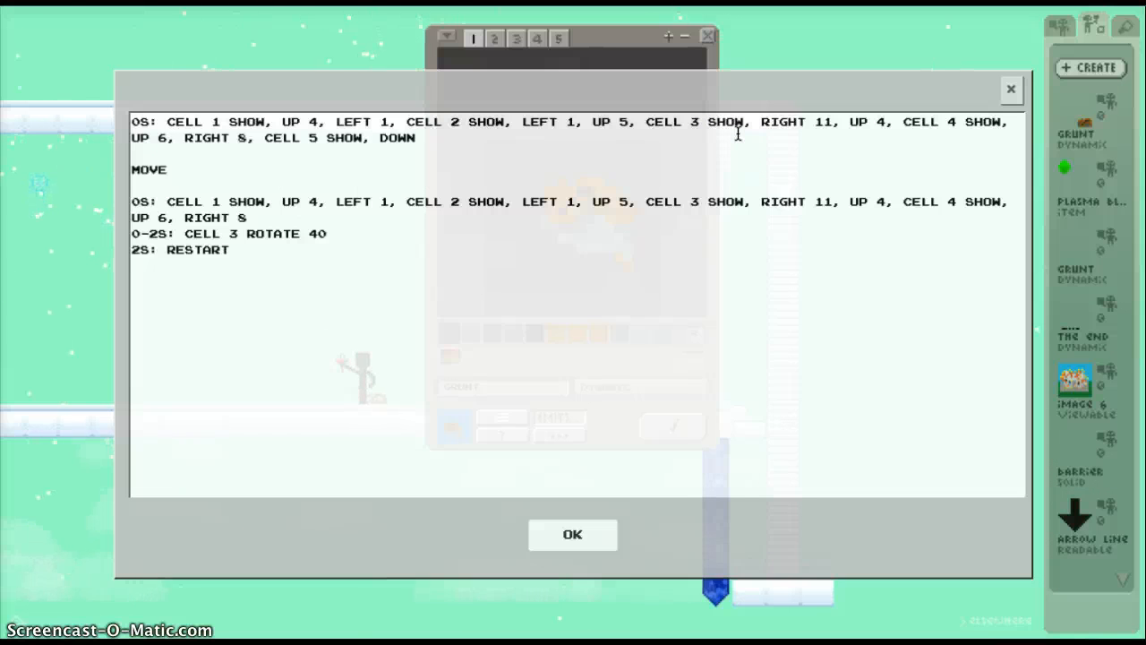
click(573, 534)
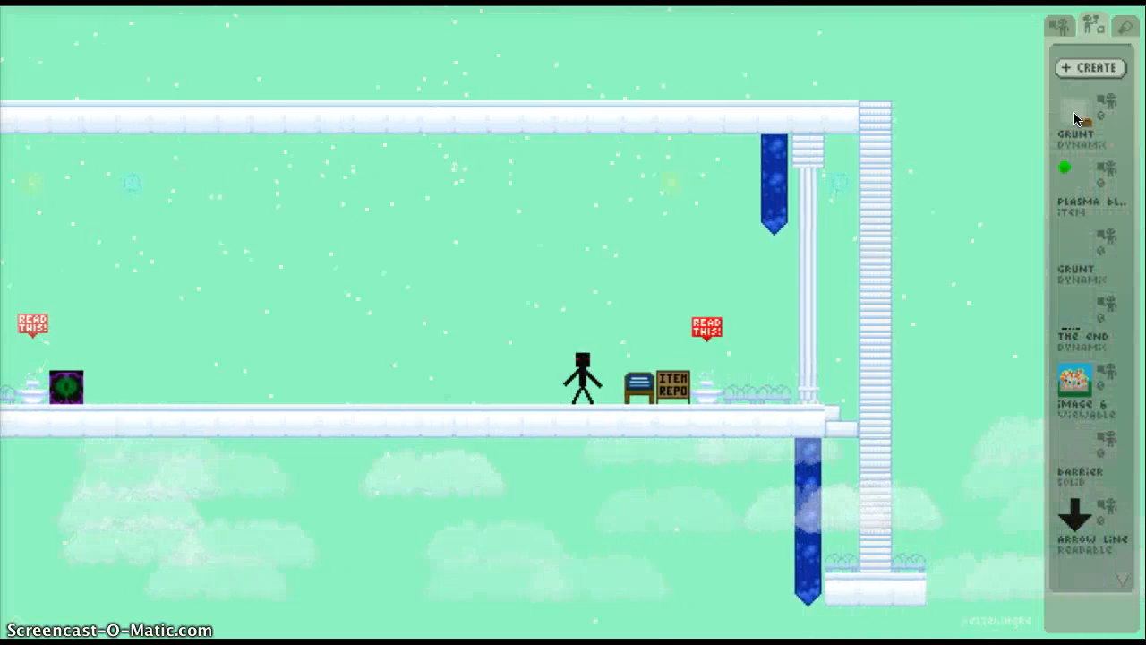
Step: Reopen the motion script and change the distance after DOWN to 13
click(1089, 68)
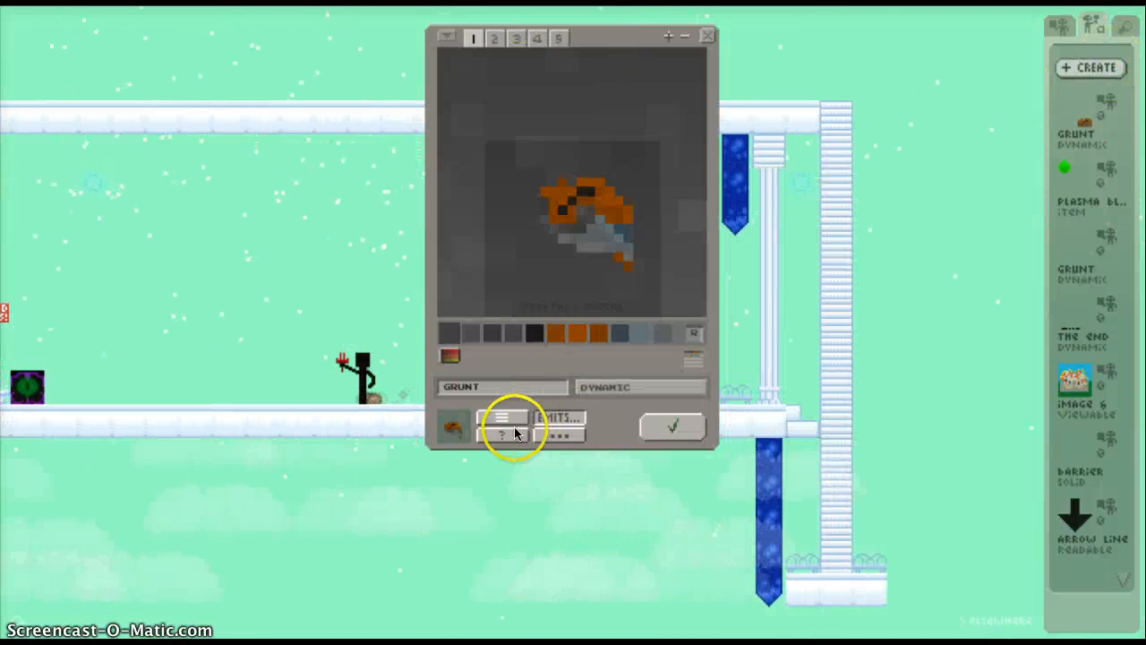
click(502, 417)
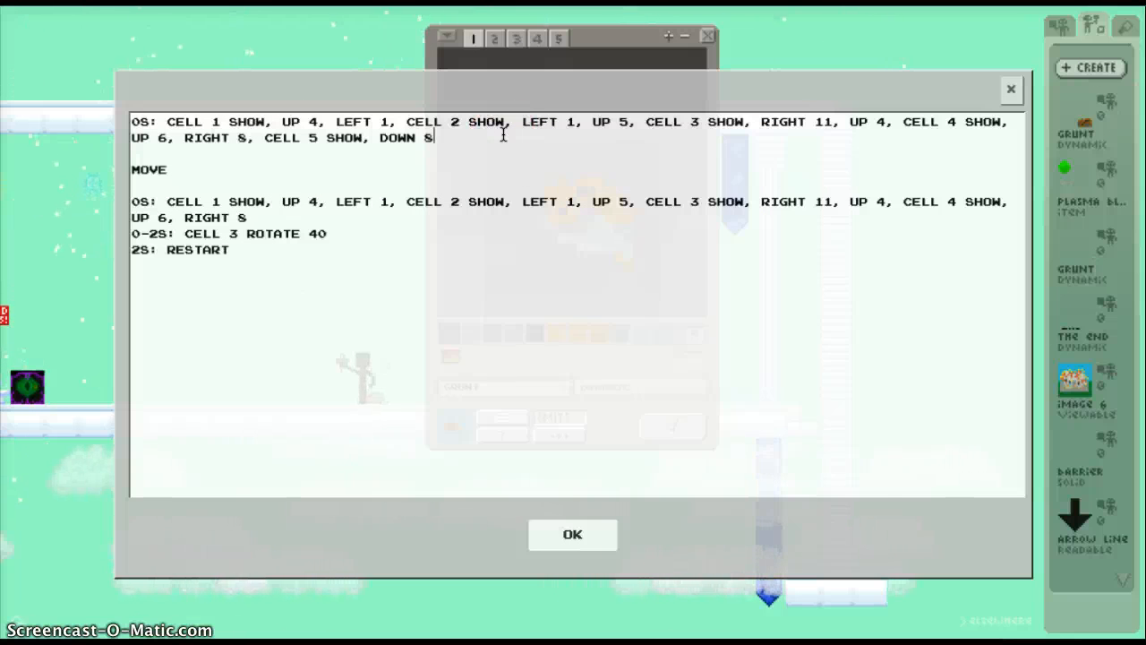
key(Backspace)
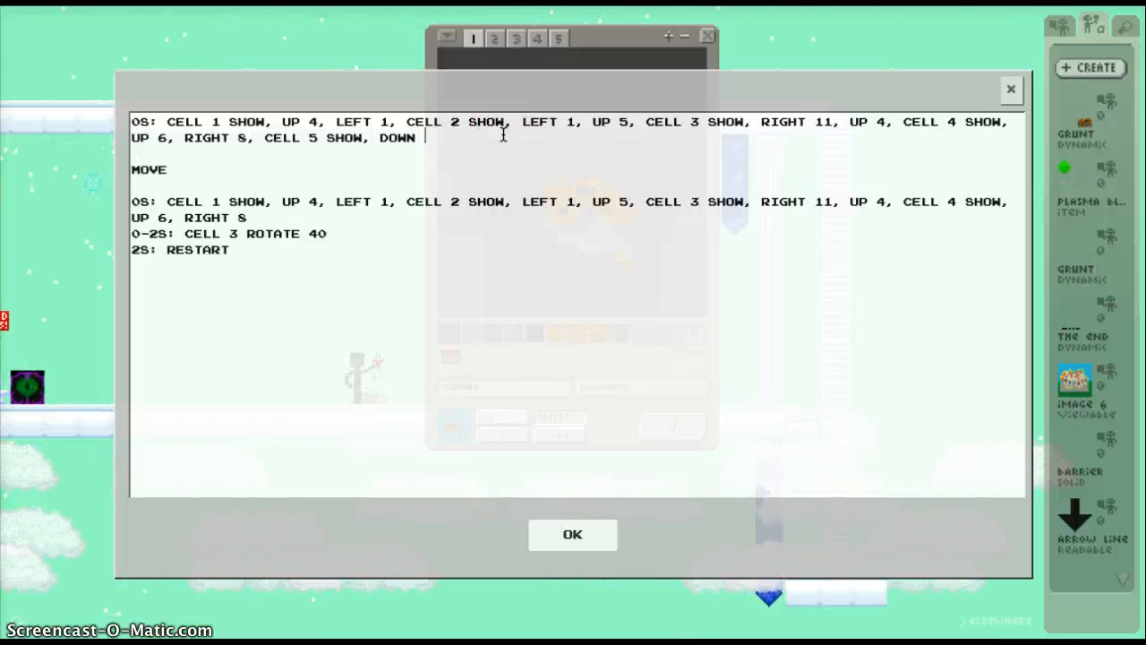
text(13)
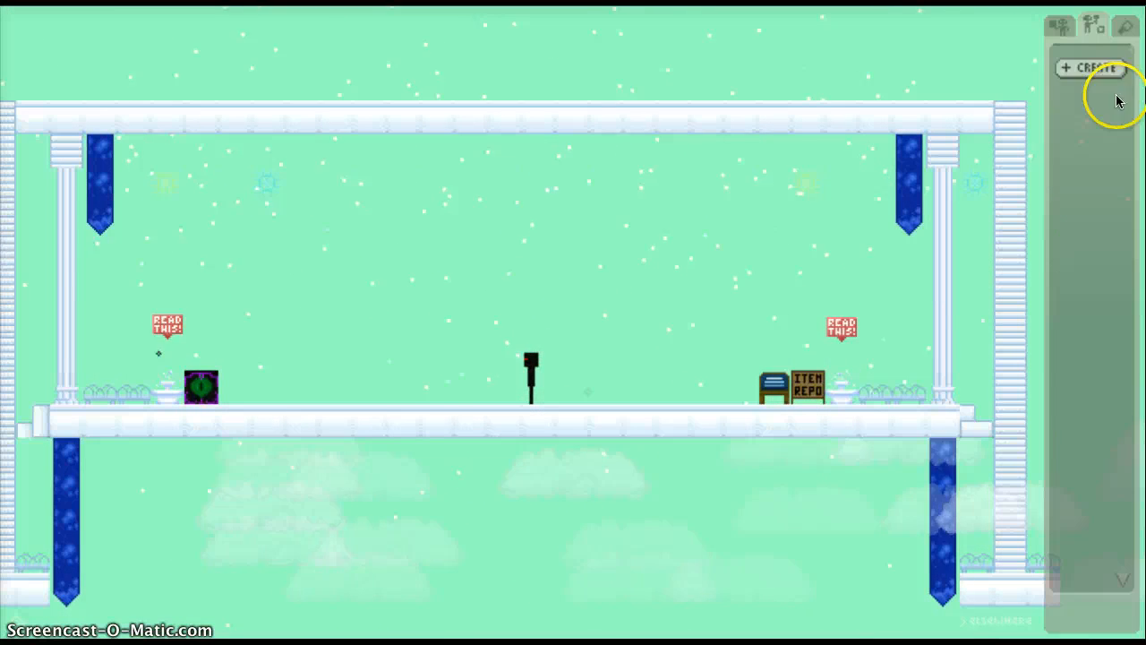
Step: Edit the cell 5 DOWN value, save the Grunt and test-place it in the world
click(1089, 68)
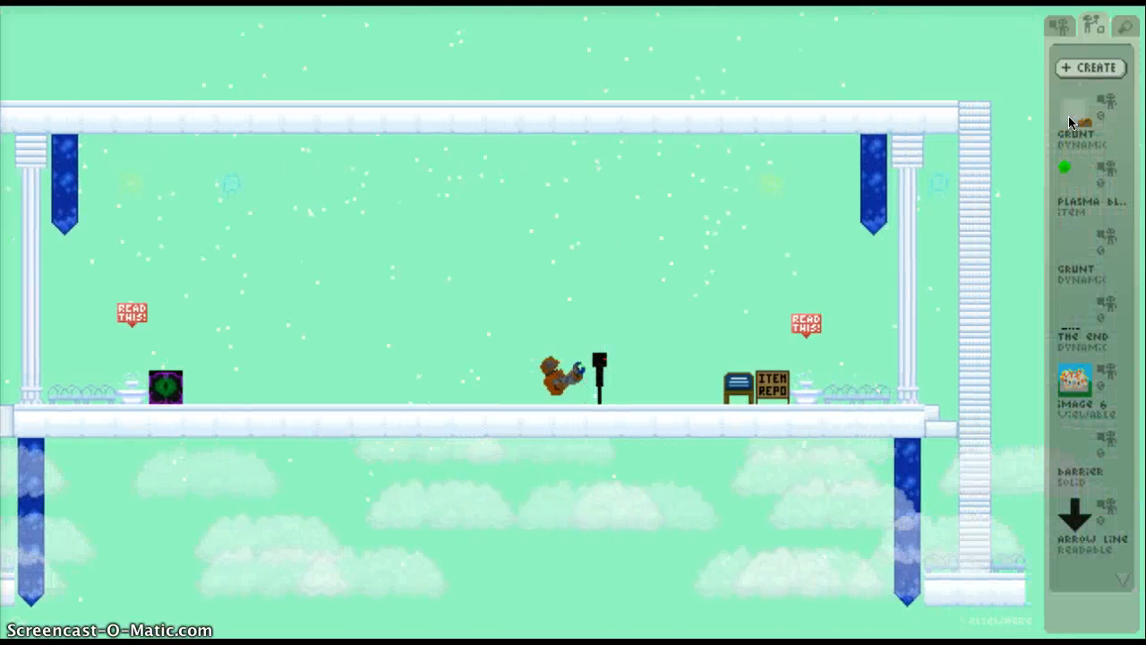
click(1089, 68)
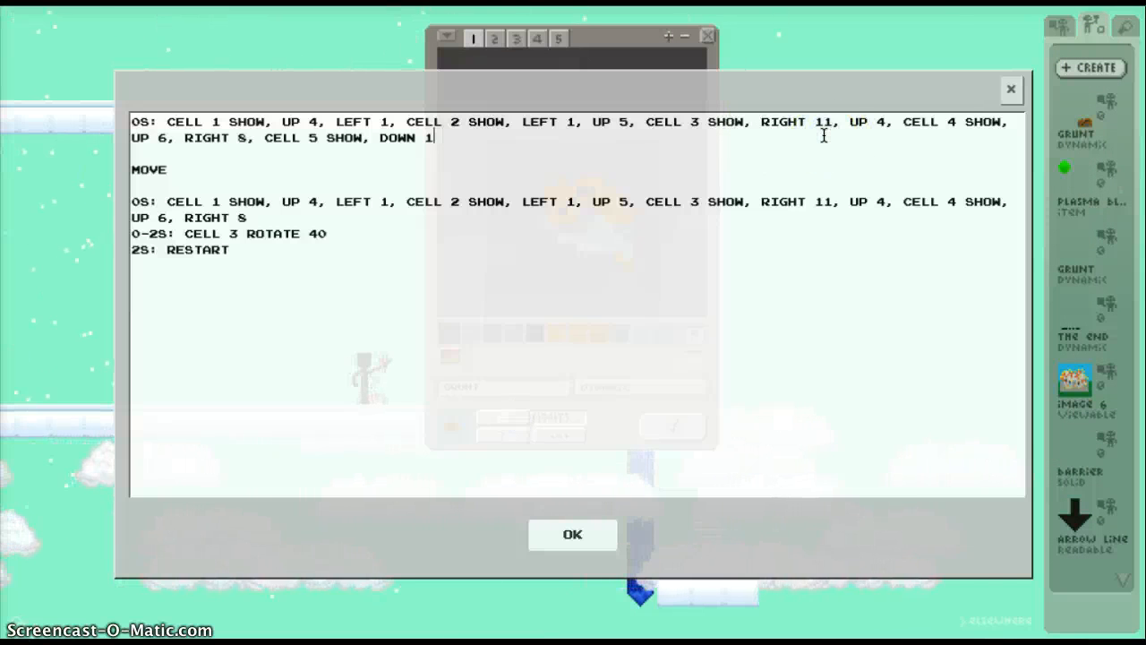
text(S)
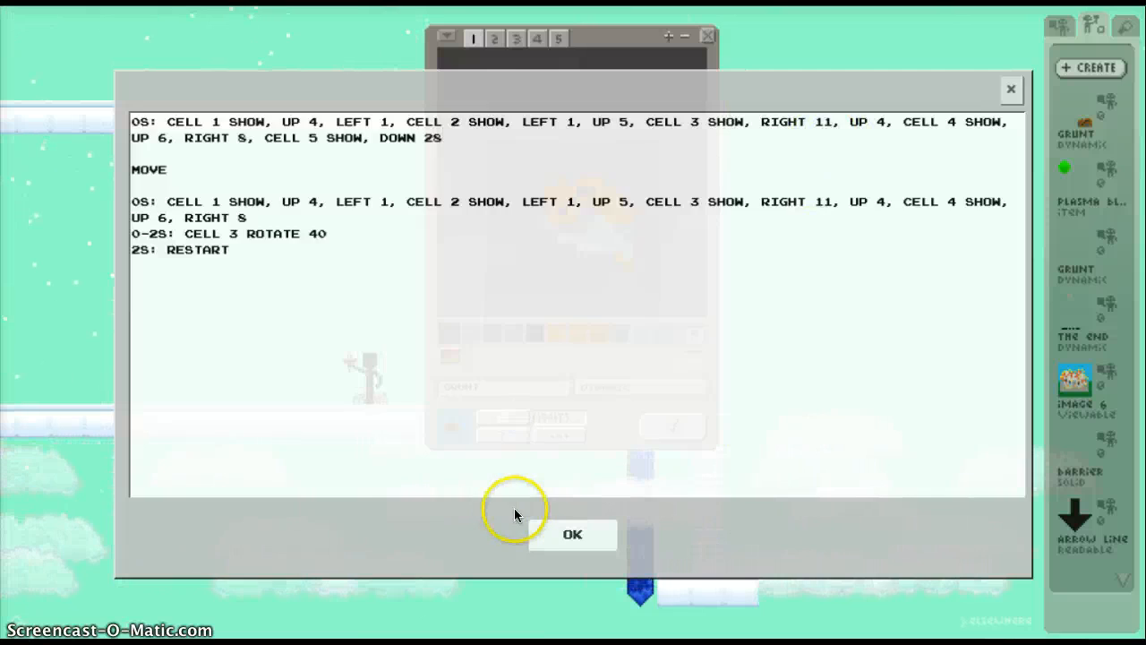
click(574, 534)
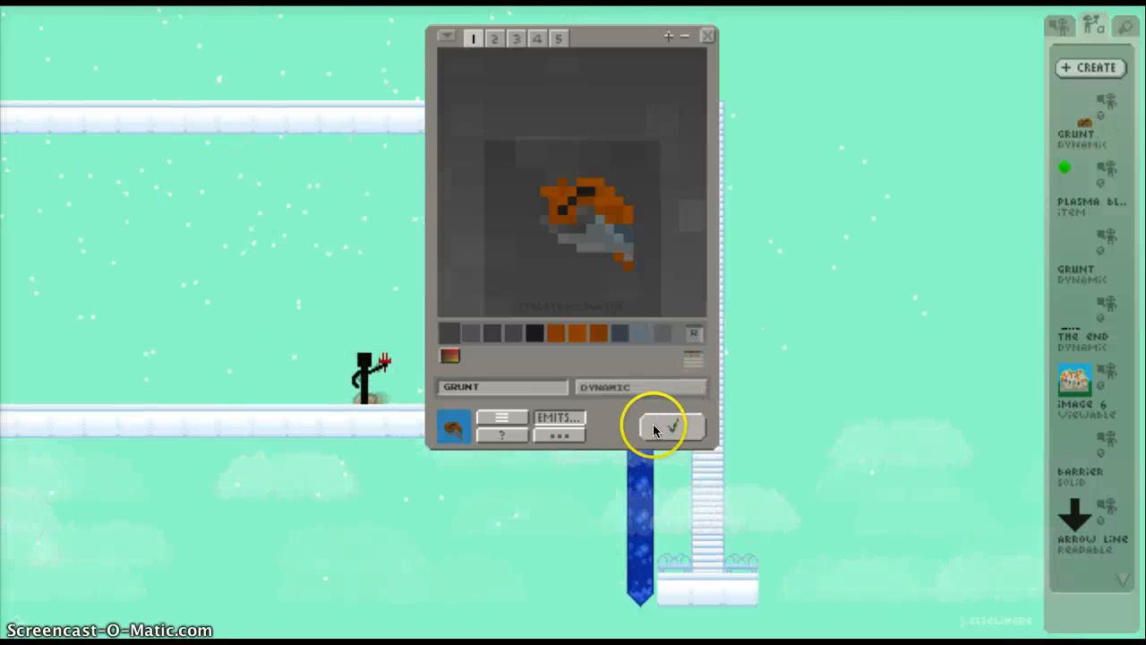
click(666, 427)
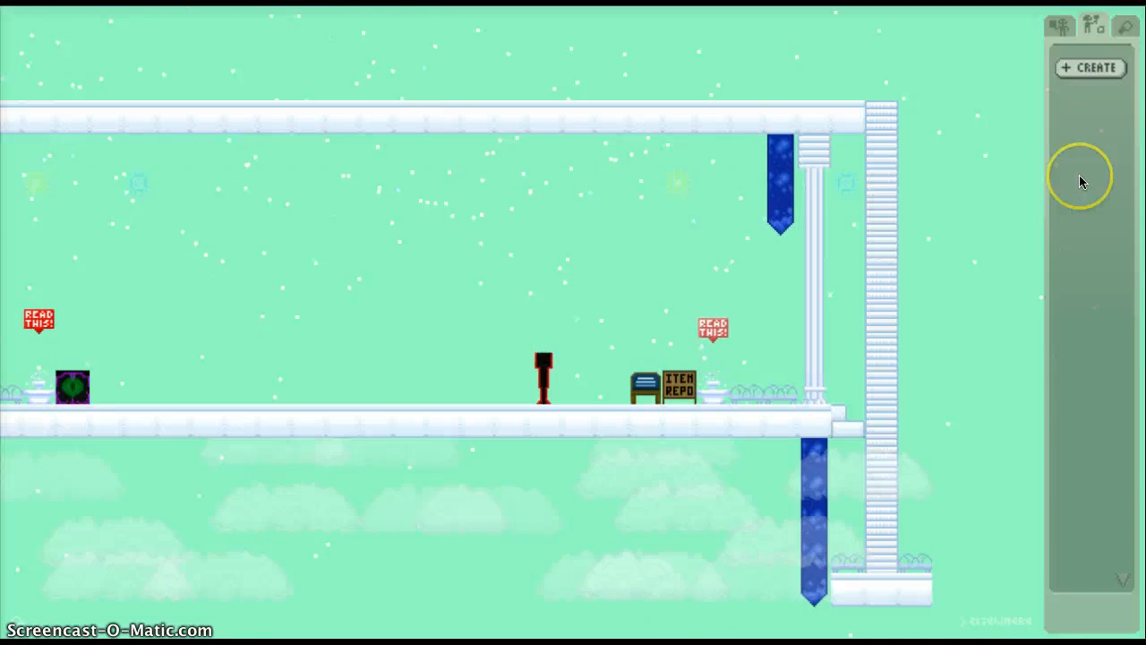
click(1089, 68)
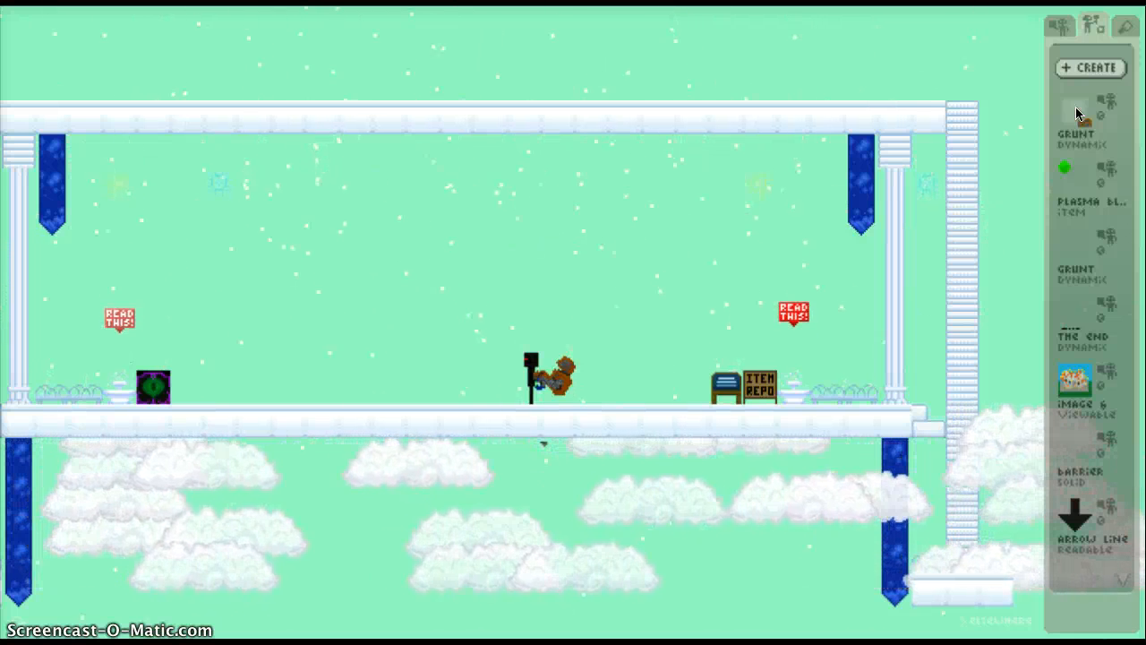
Step: Set cell 5's DOWN distance to 15, then remove the digit again and confirm
click(1089, 68)
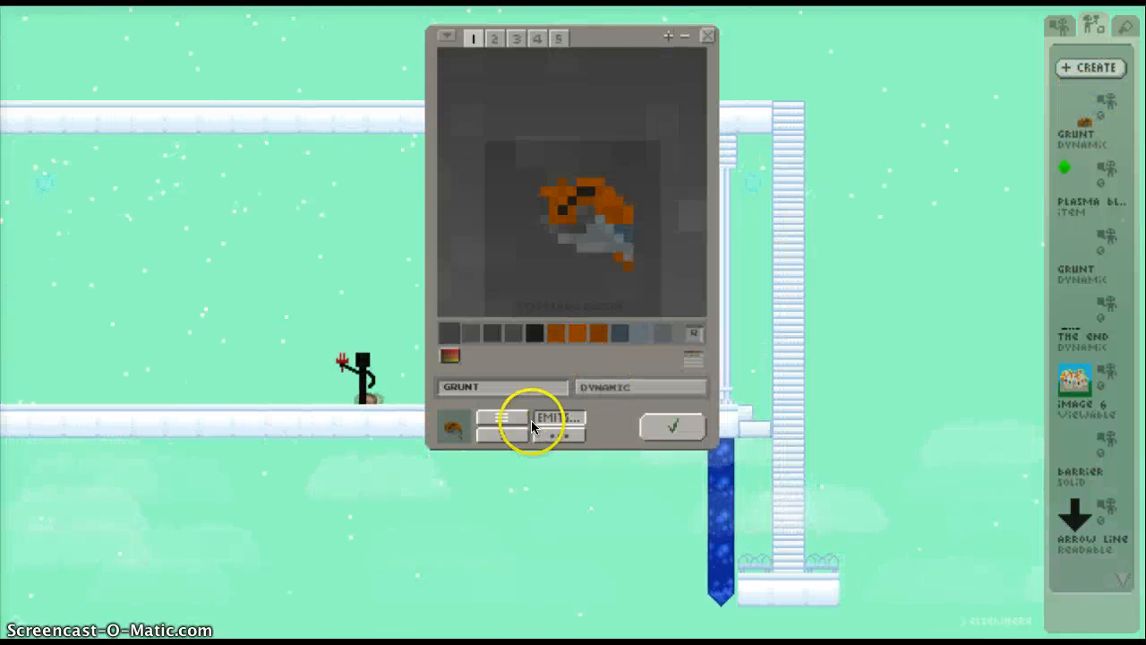
click(559, 417)
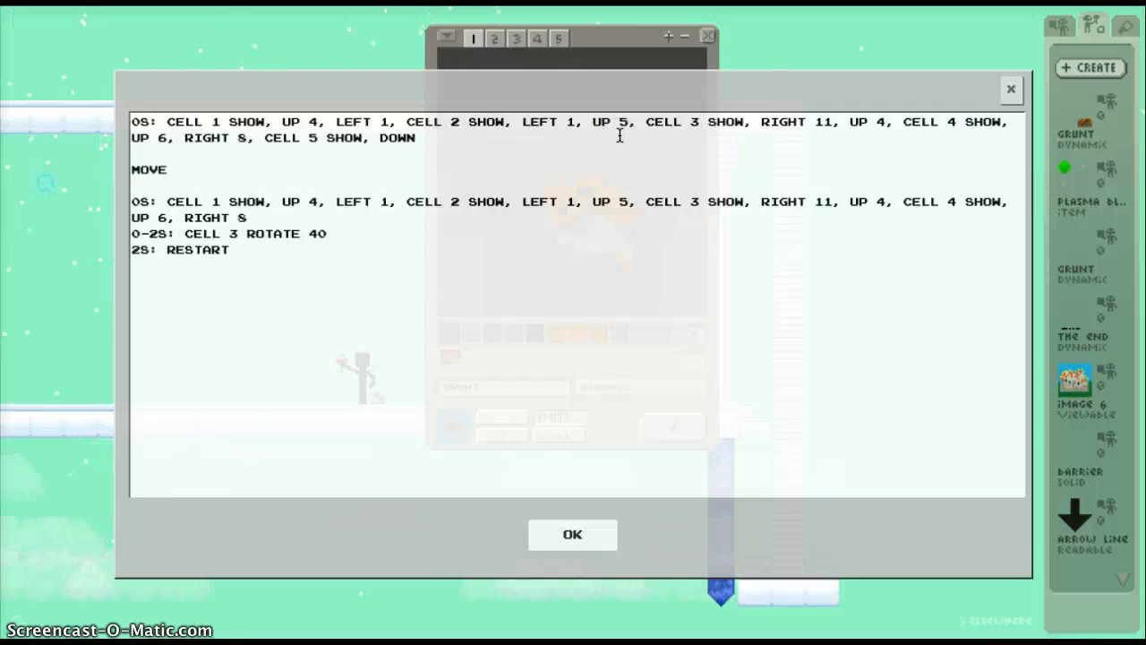
text(15)
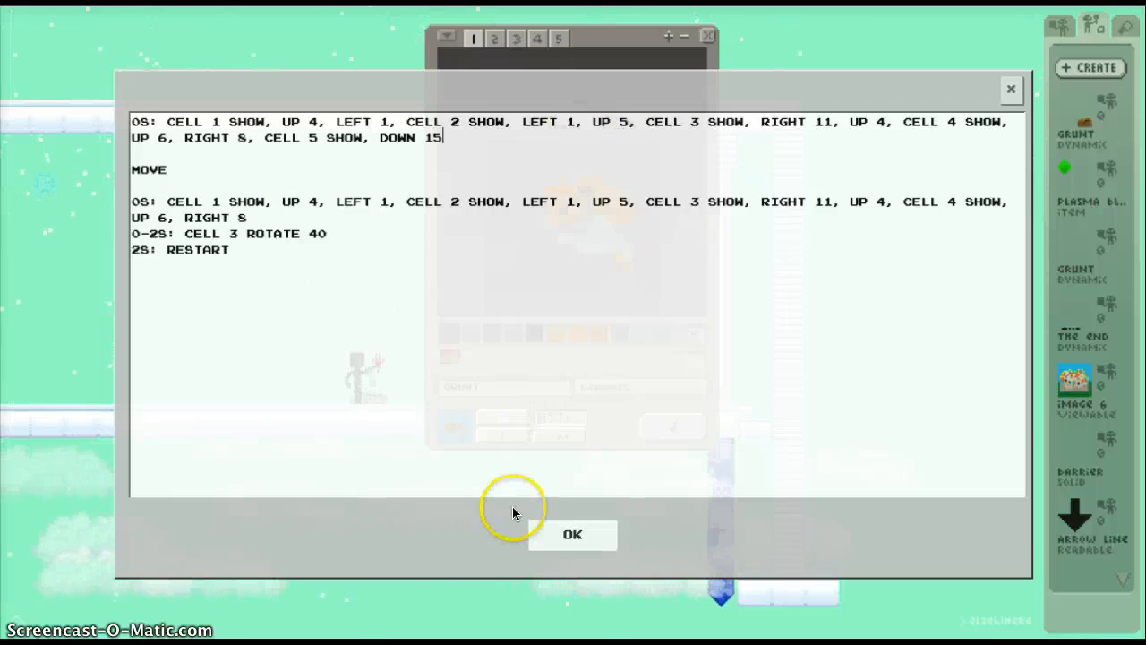
click(573, 534)
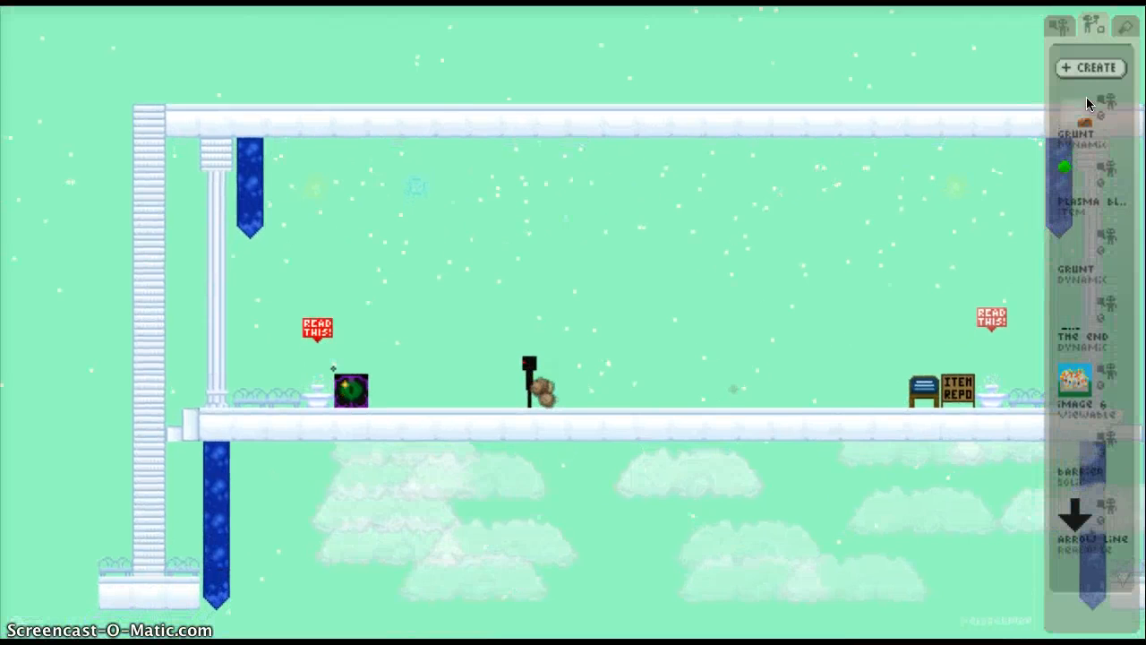
click(1089, 68)
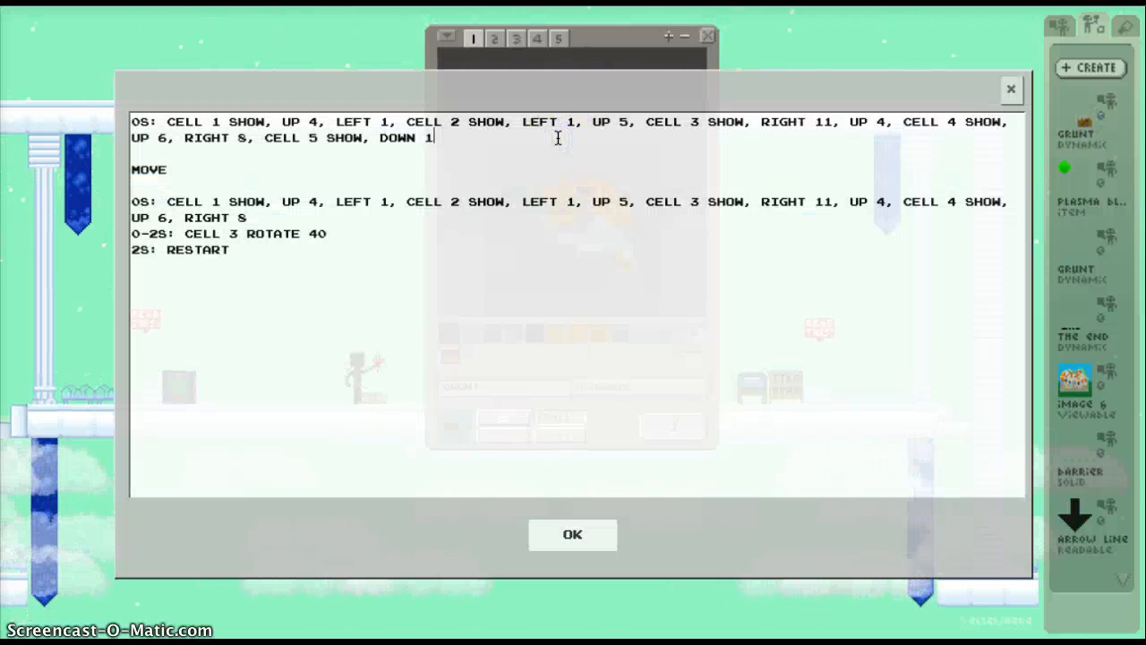
key(BackSpace)
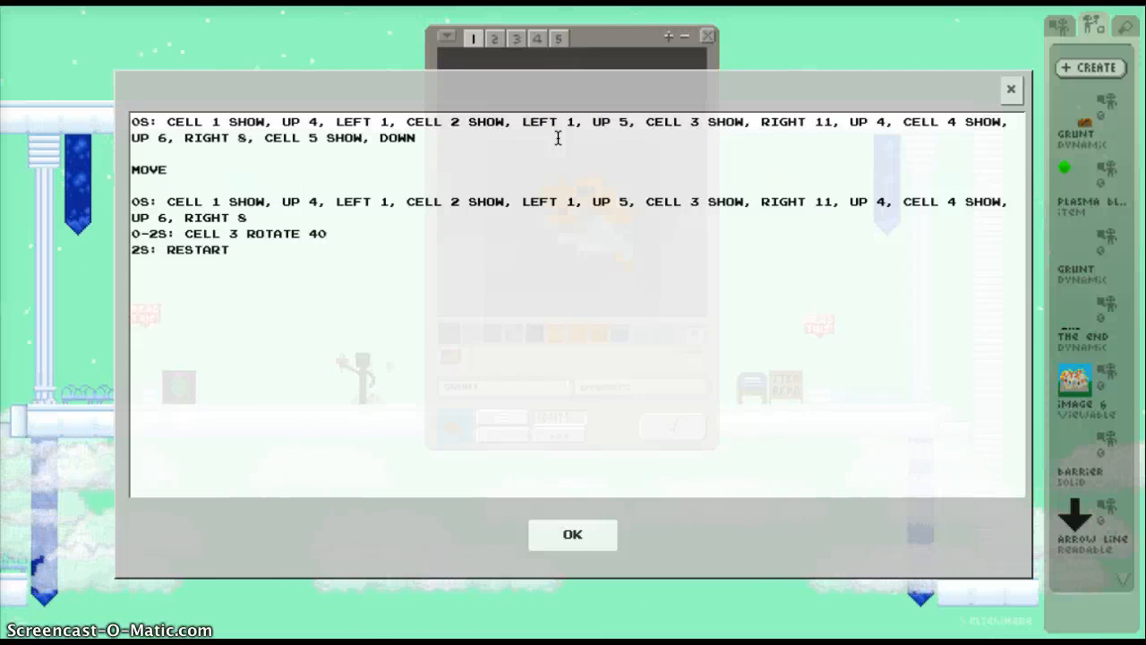
click(573, 533)
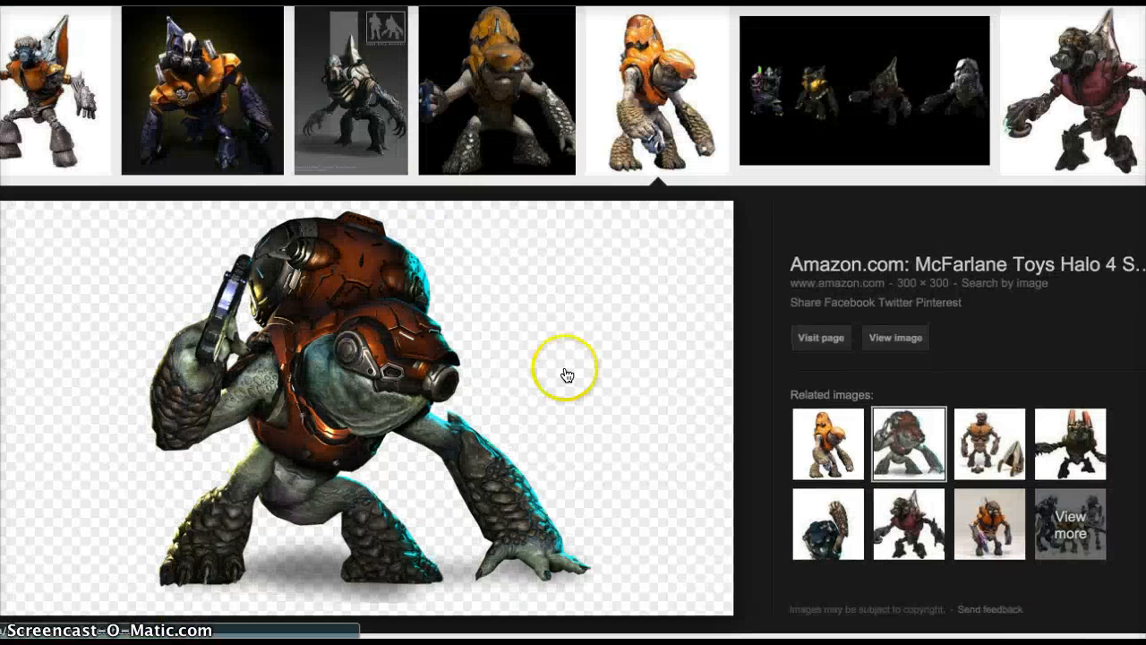
mouse_move(386, 435)
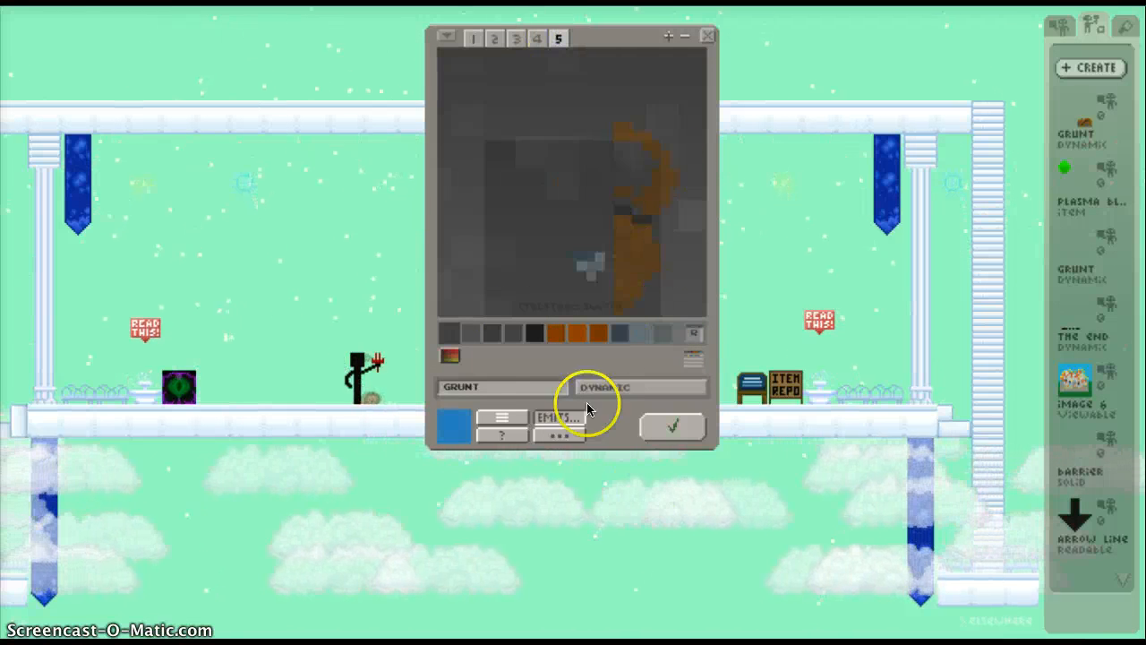
Step: Change cell 5's move to DOWN 2, RIGHT 5 in the first motion line and confirm
click(559, 416)
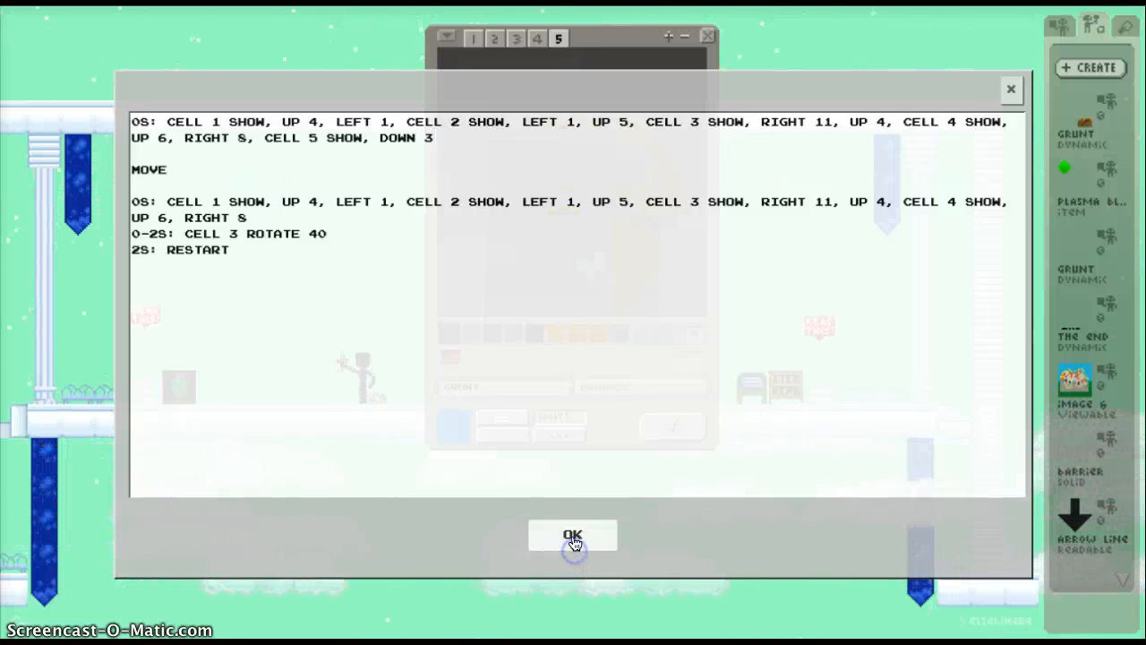
click(573, 534)
text(2,)
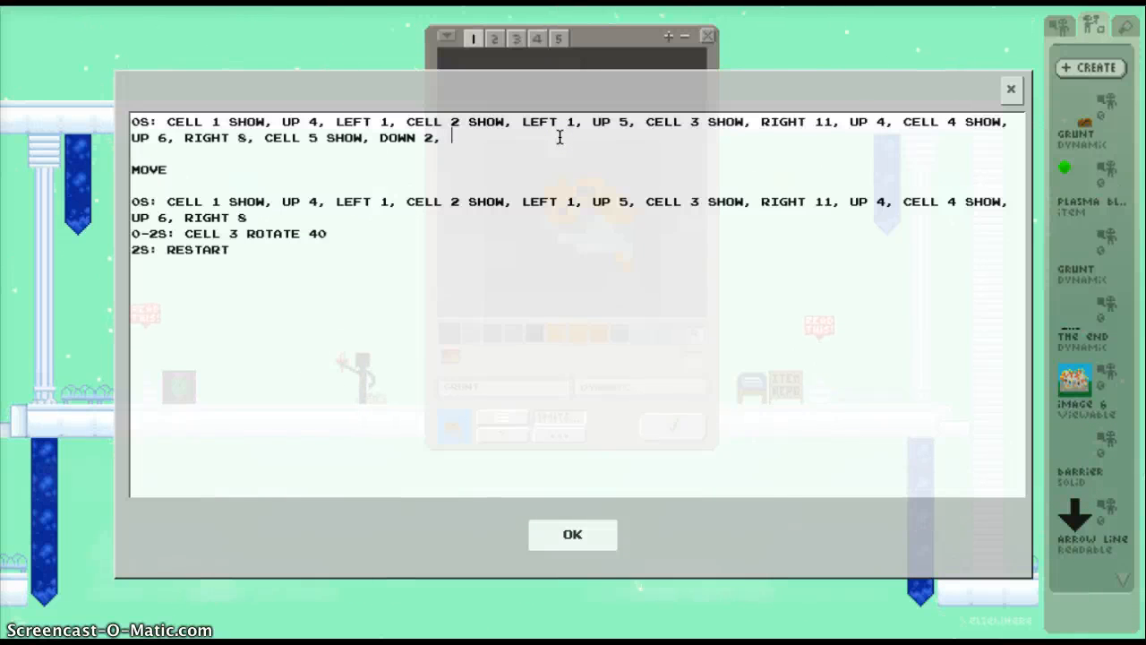
text(RIGHT 8)
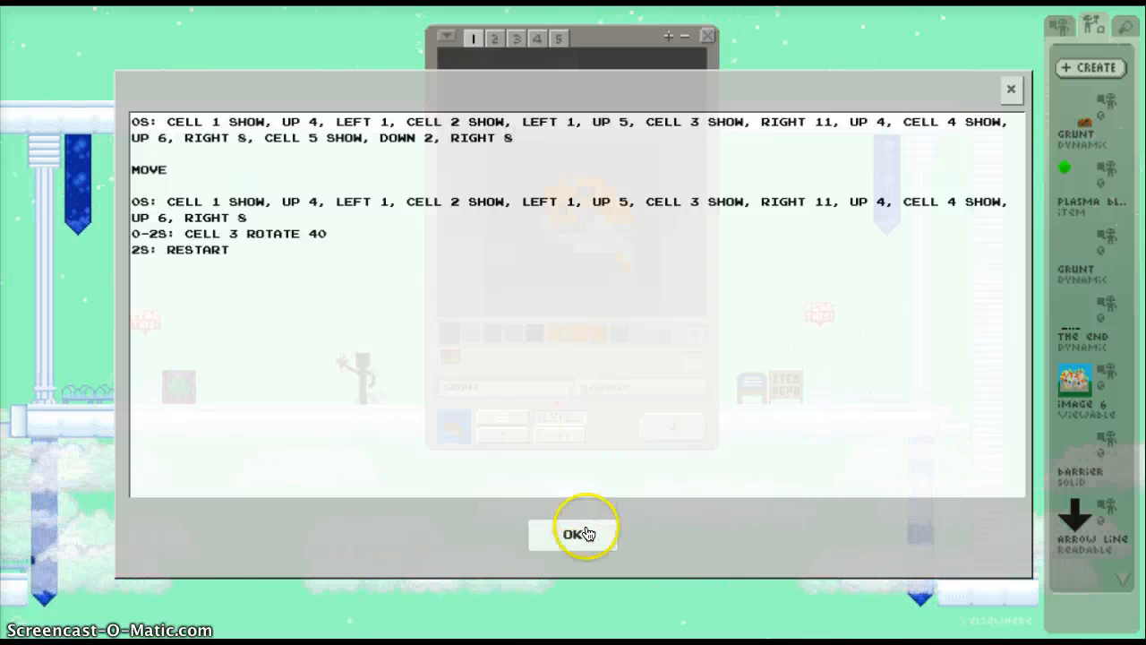
click(573, 533)
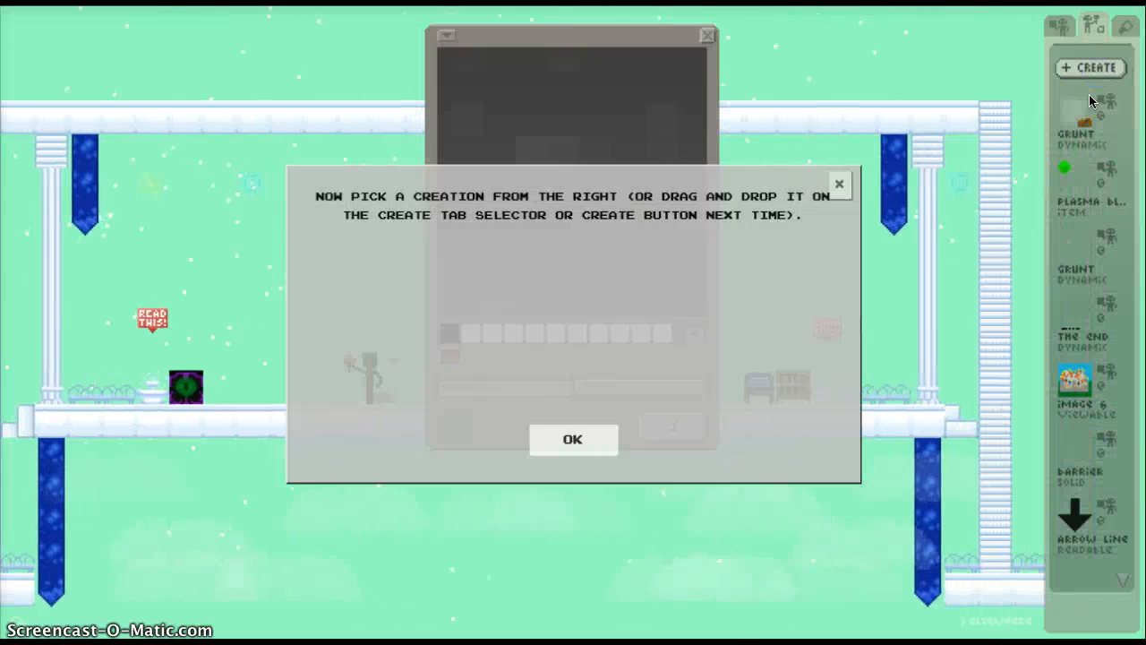
Step: Dismiss the 'now pick a creation' notice and close the Grunt editor
click(573, 438)
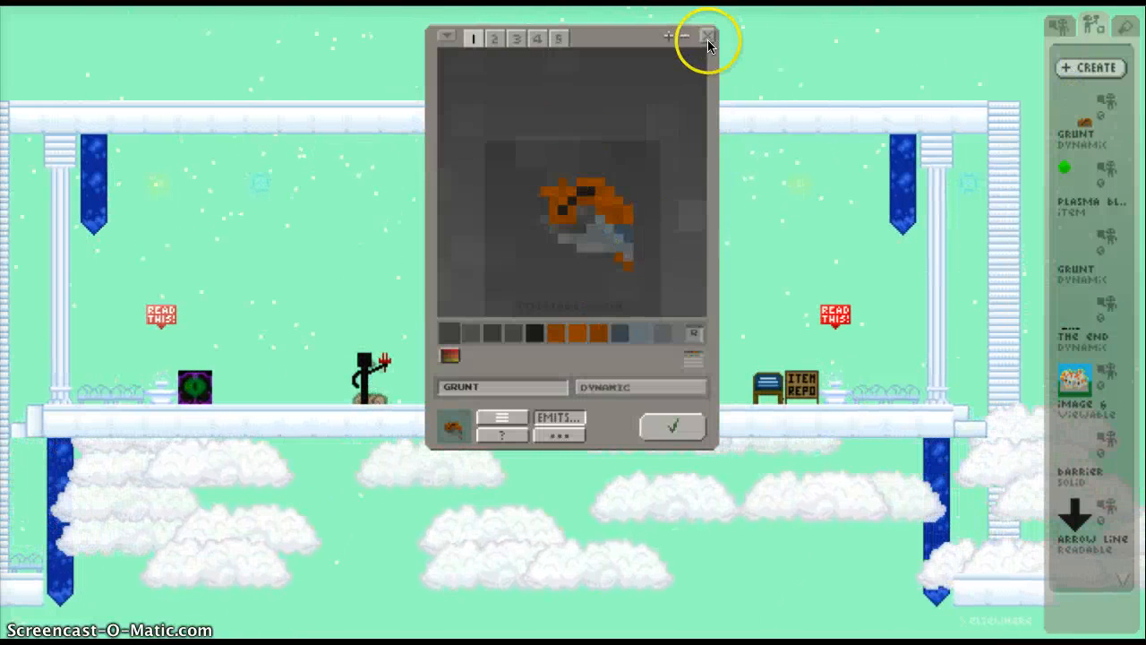
click(707, 37)
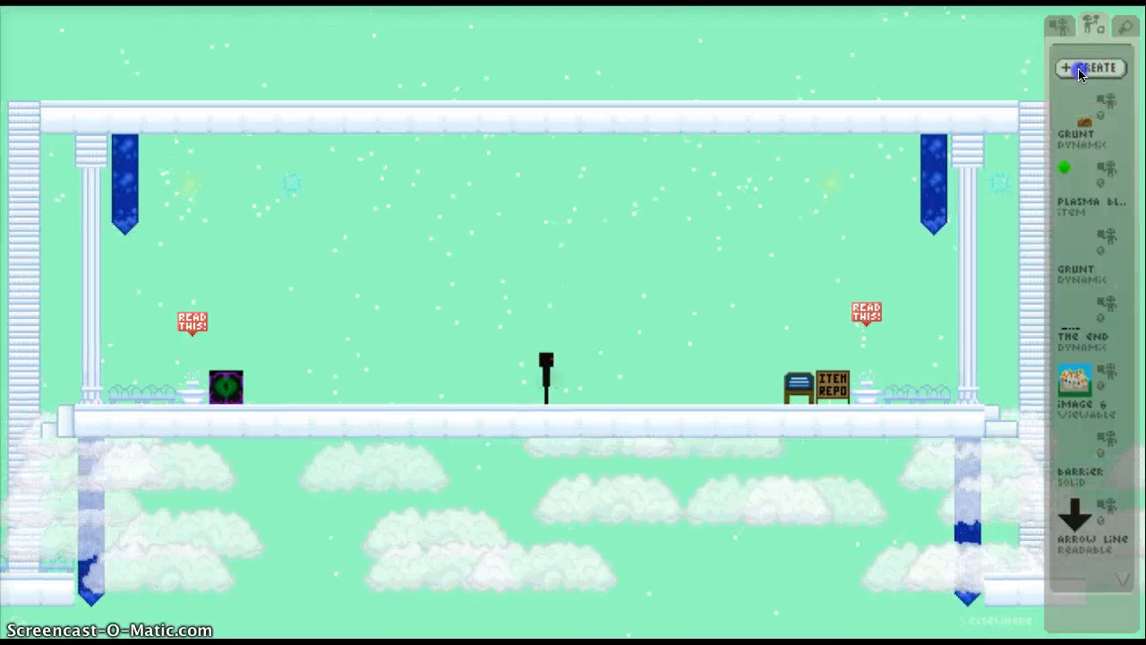
Step: Append ', CELL 5 SHOW, DOWN 2, RIGHT 5' to the second MOVE line and confirm
click(1088, 68)
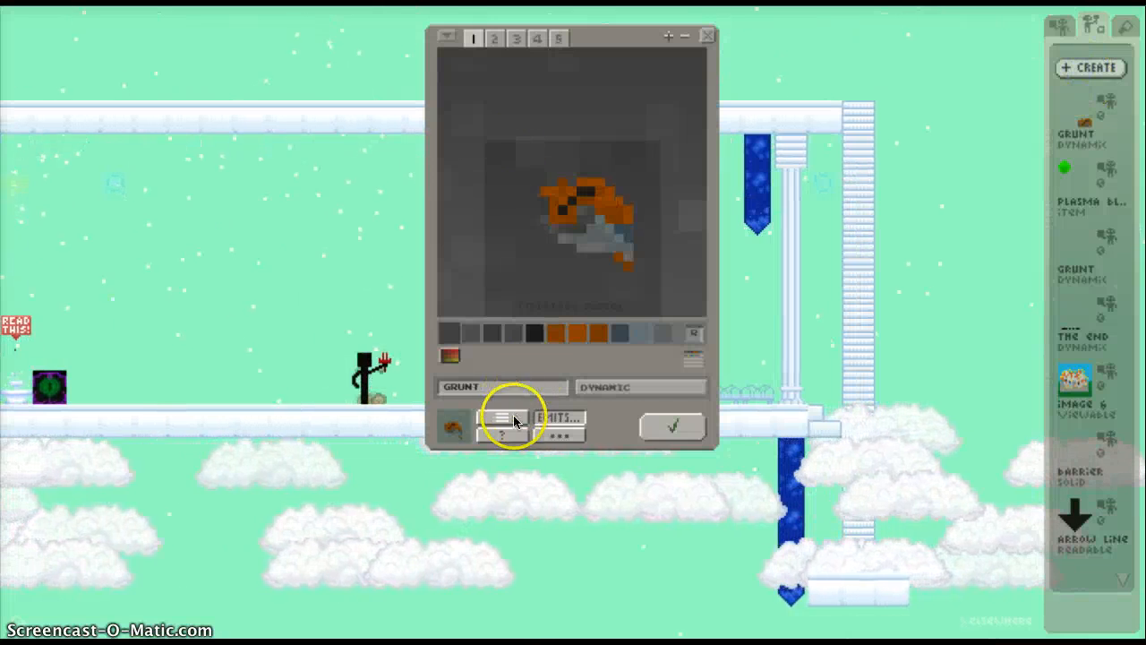
click(501, 417)
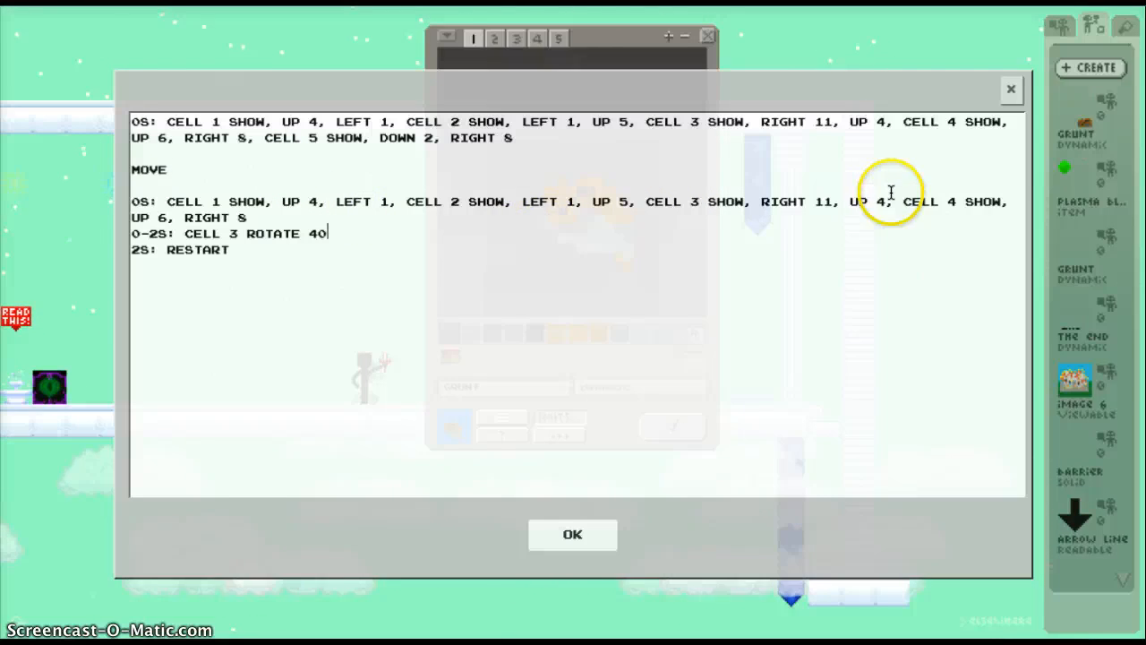
click(249, 218)
text(, CELL)
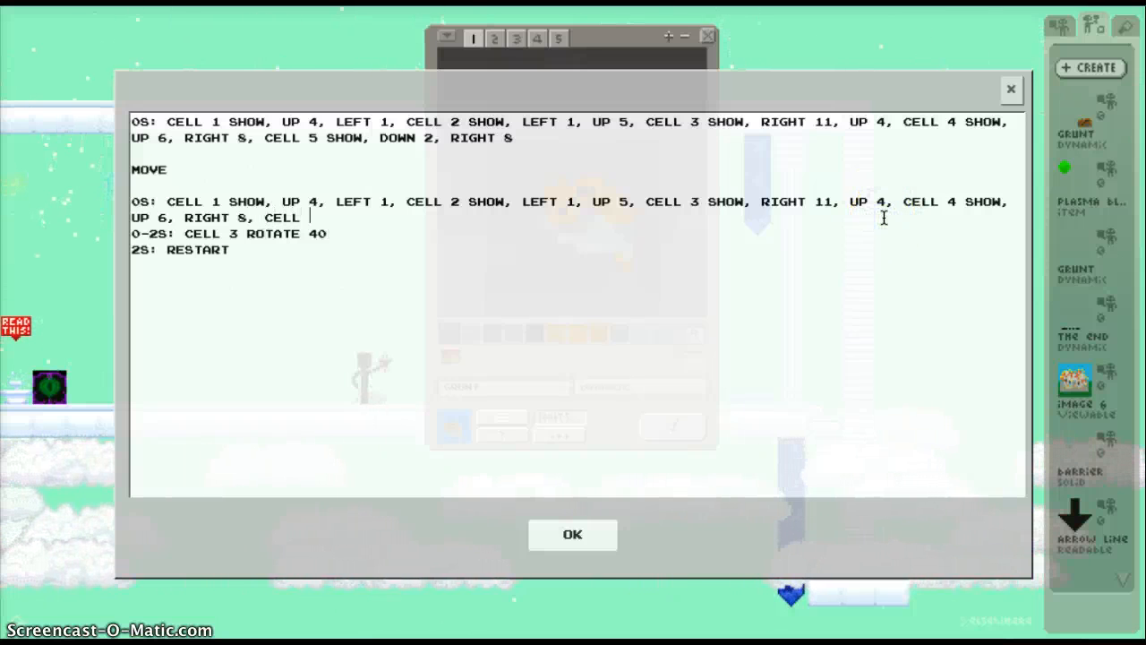
text(5 SHOW,)
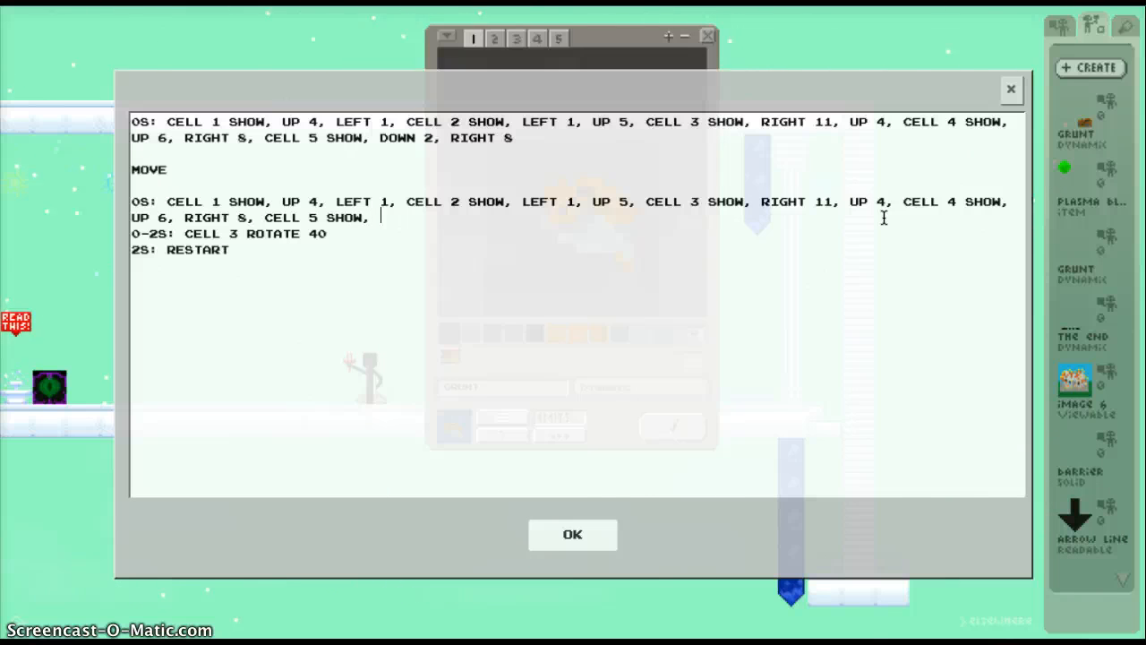
text(DOWN 2, RIGHT 8)
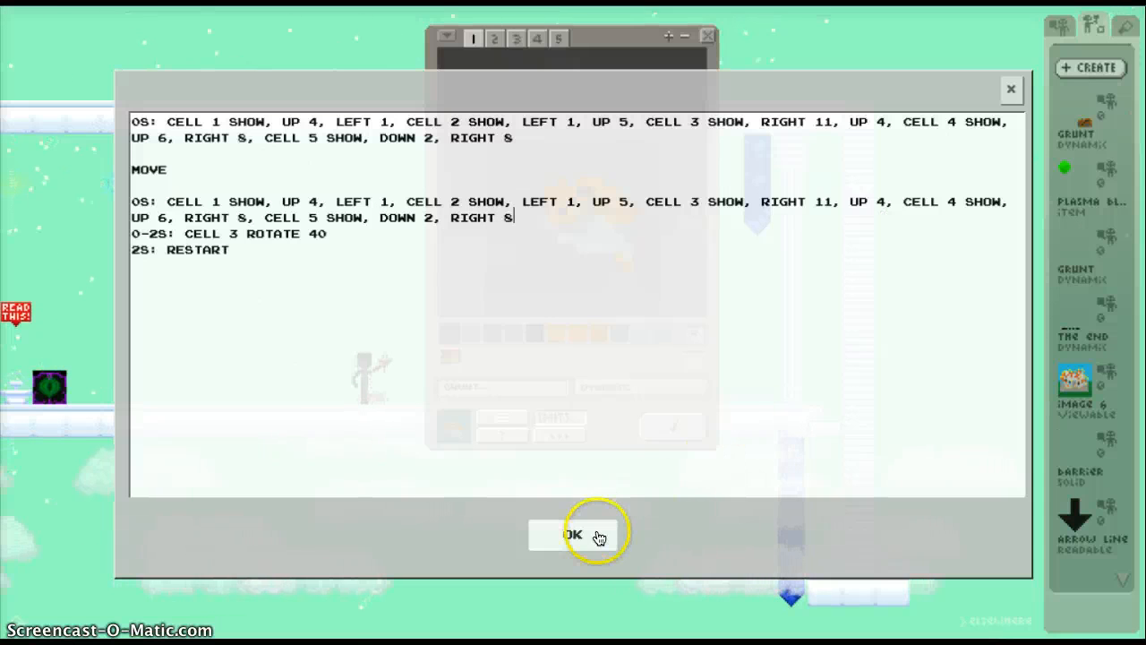
click(573, 533)
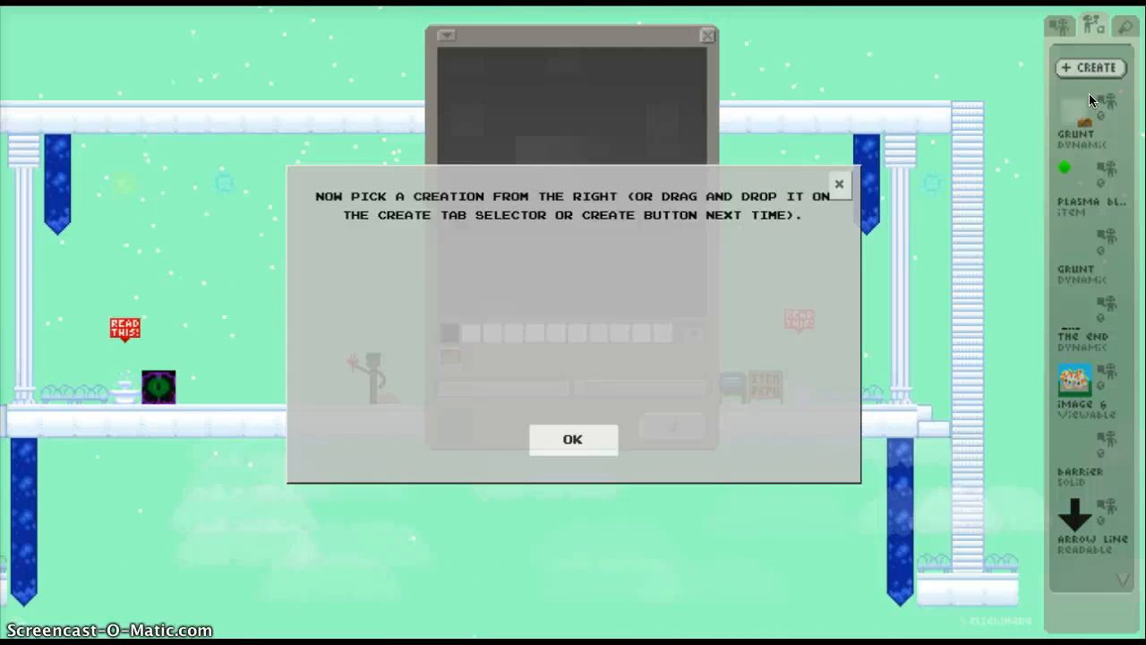
Step: Dismiss the pick-a-creation notice and iCloud warning, then confirm the motion script
click(573, 438)
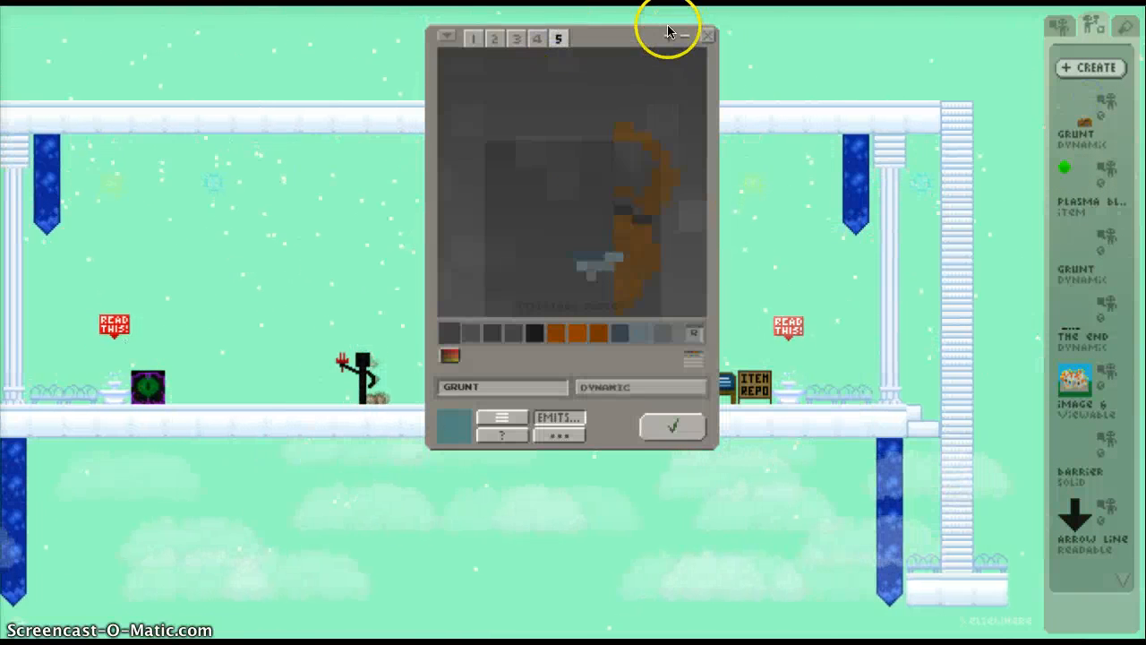
click(641, 335)
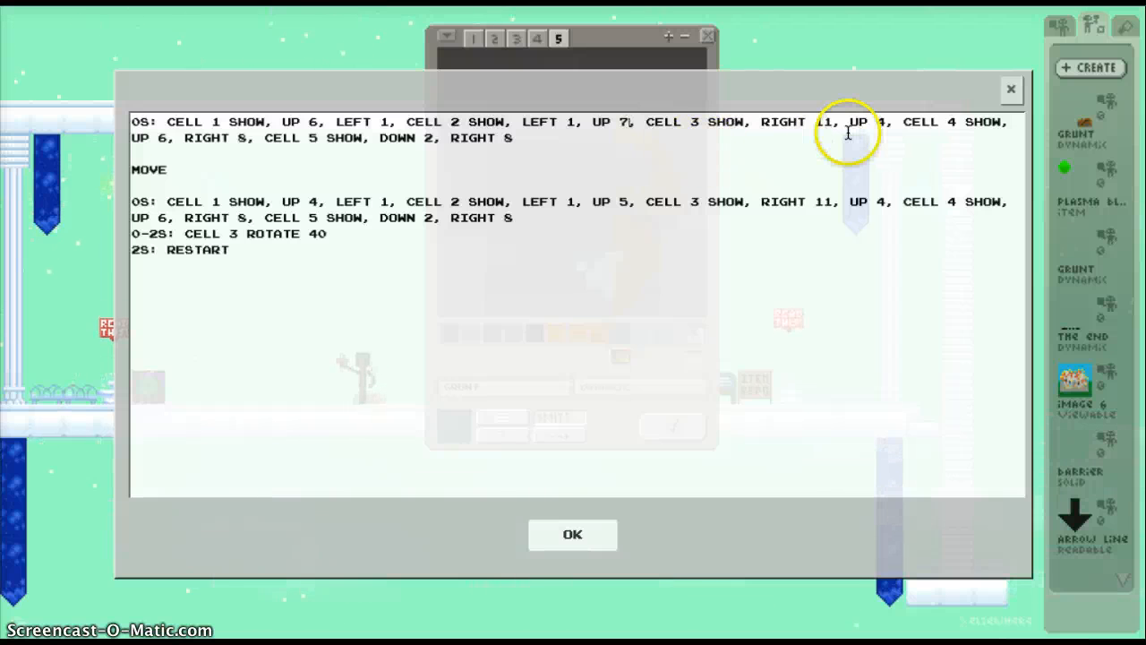
mouse_move(788, 127)
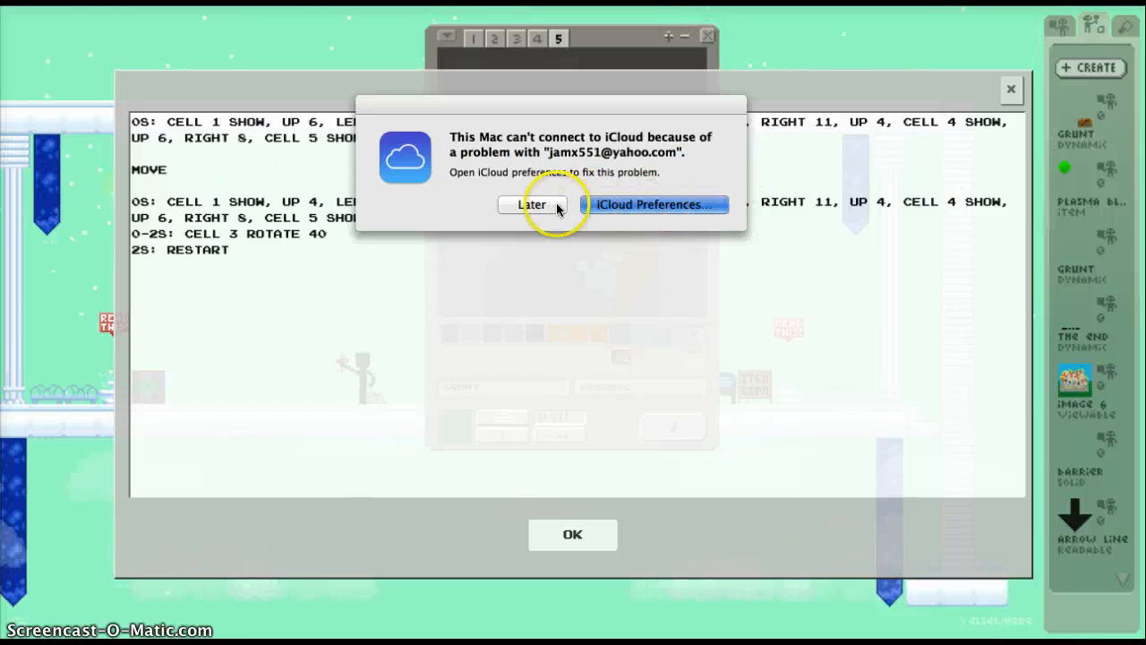
click(530, 204)
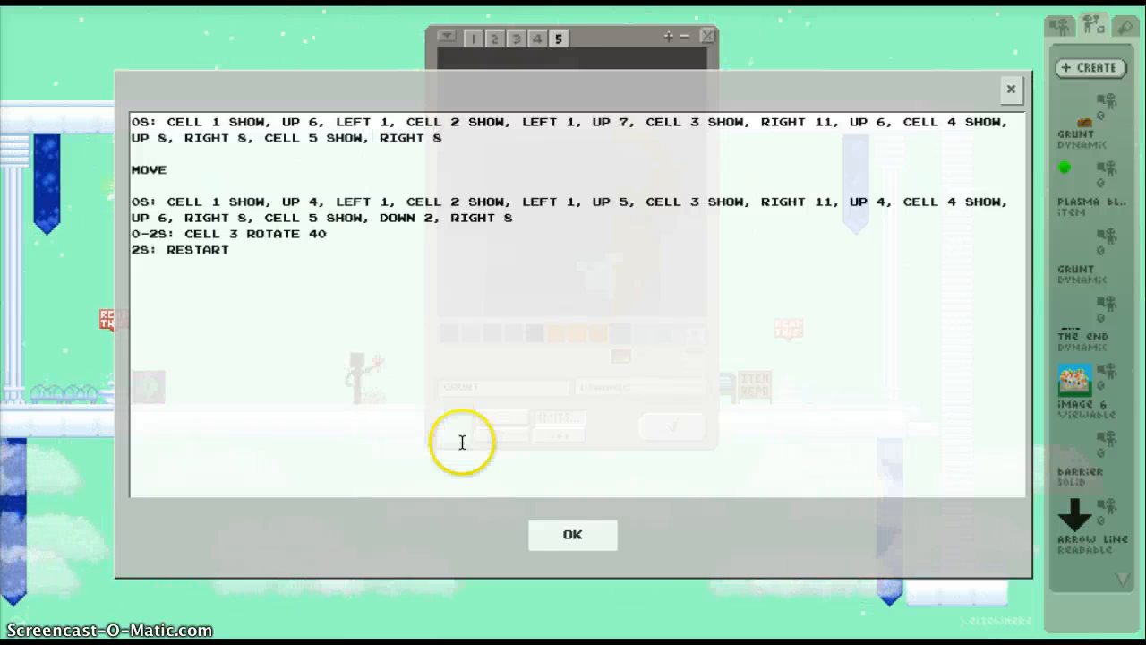
click(573, 534)
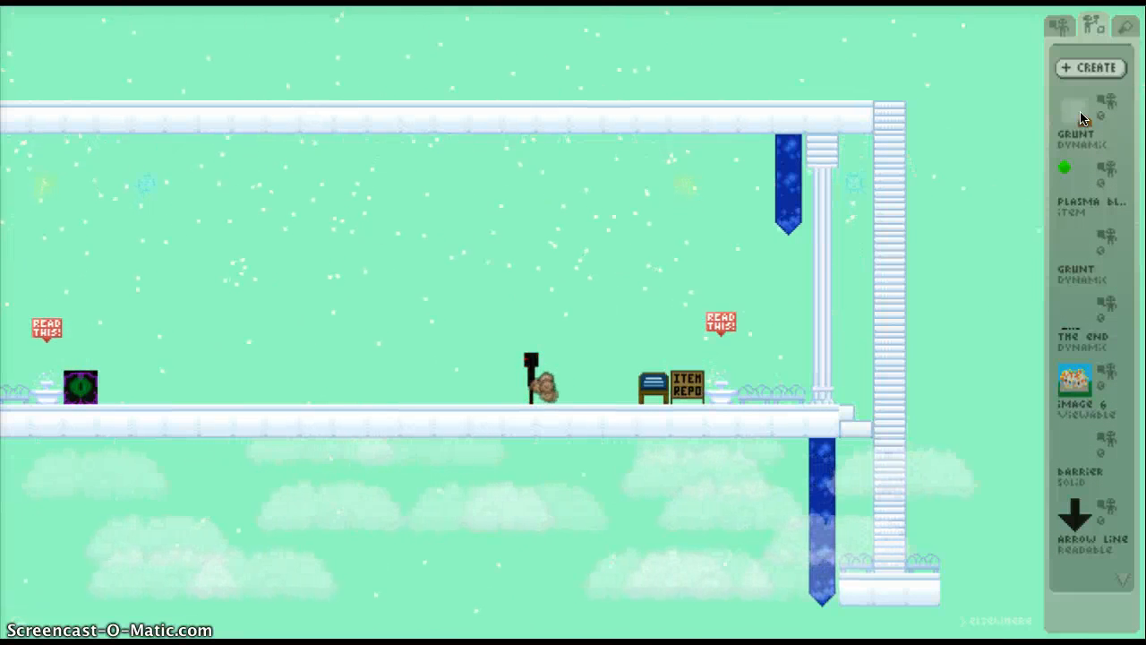
Step: Set the first frame's UP values to 10, 11, 10 and add UP 4 for cell 5
click(533, 385)
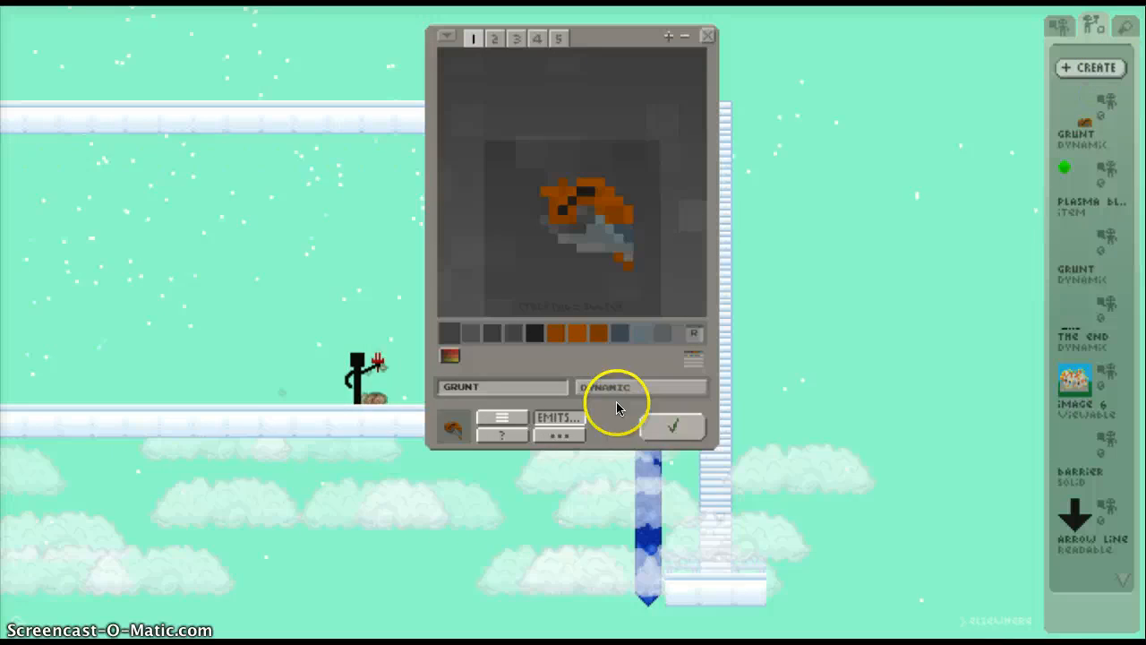
click(559, 435)
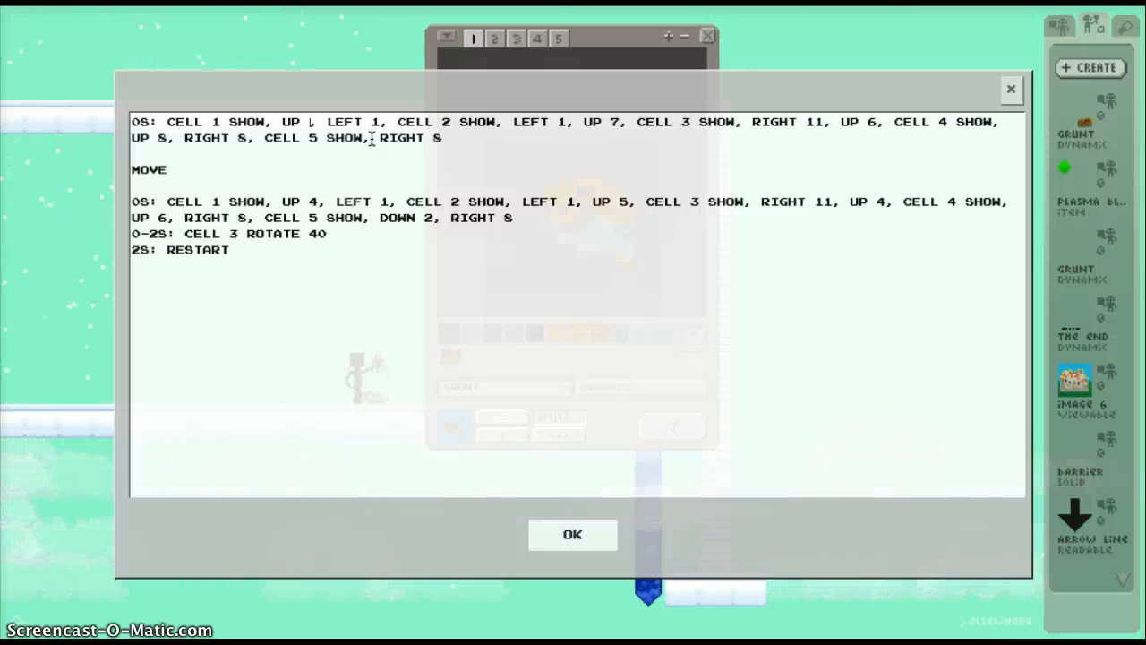
text(0)
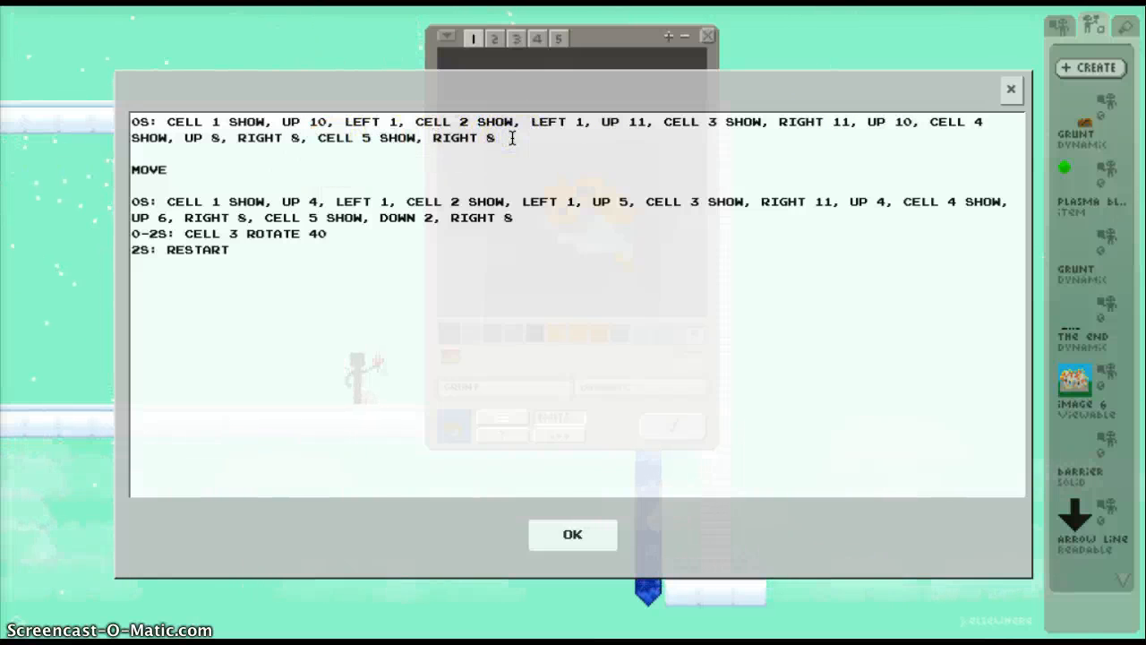
text(UP 4)
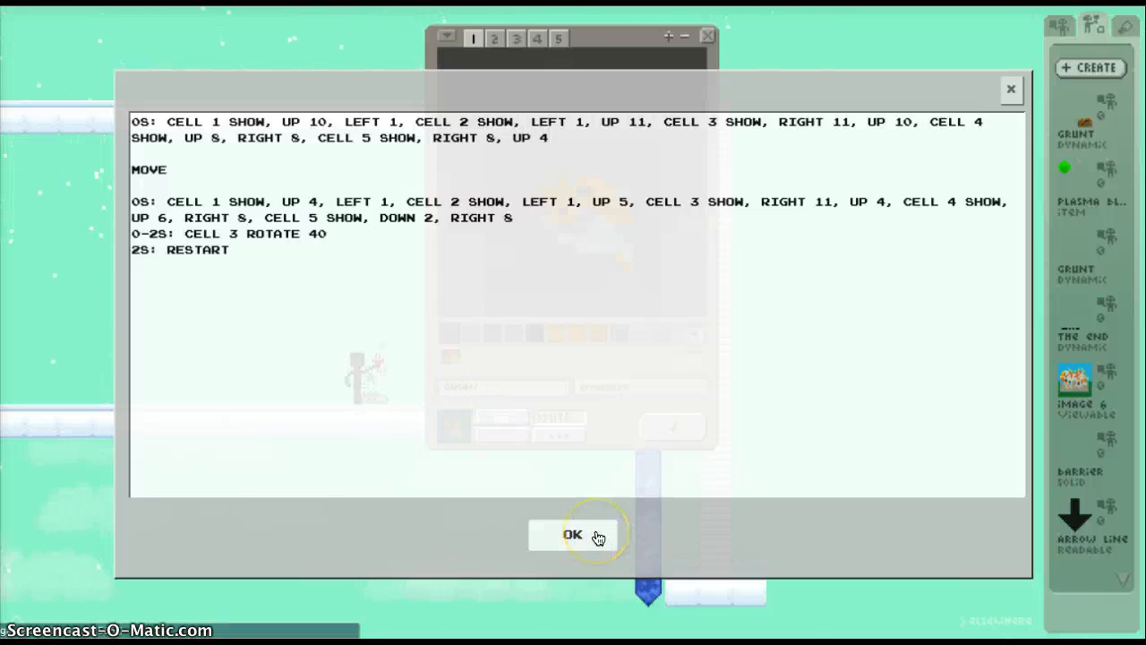
click(573, 533)
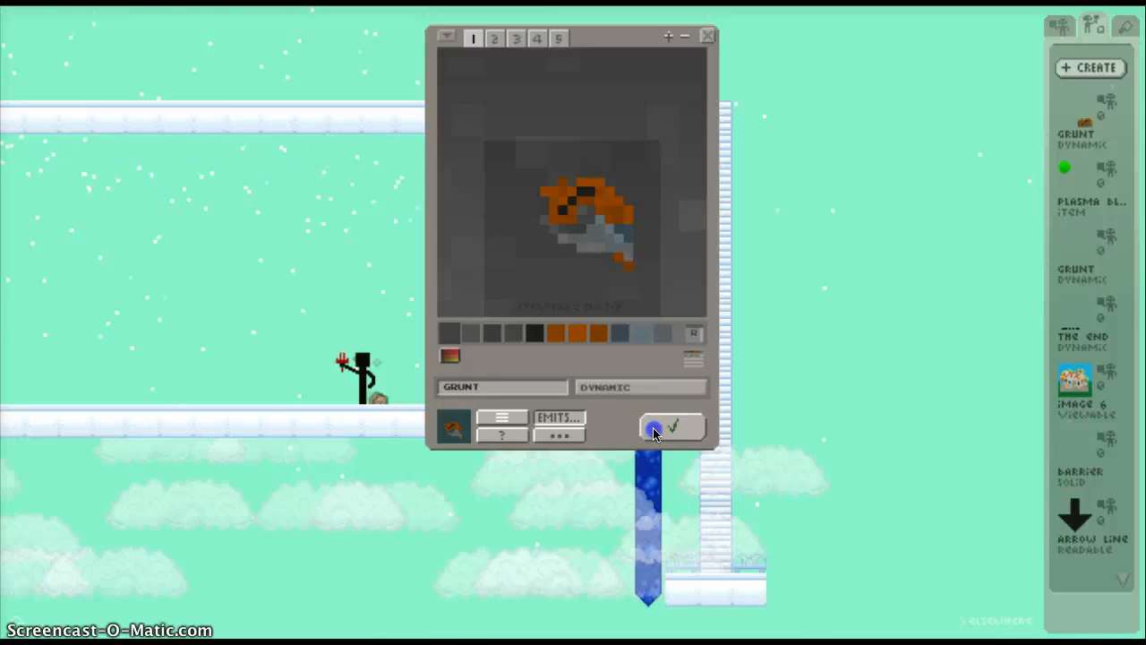
Step: Save the Grunt, then insert UP 12 after CELL 4 SHOW in the first motion line and confirm
click(673, 426)
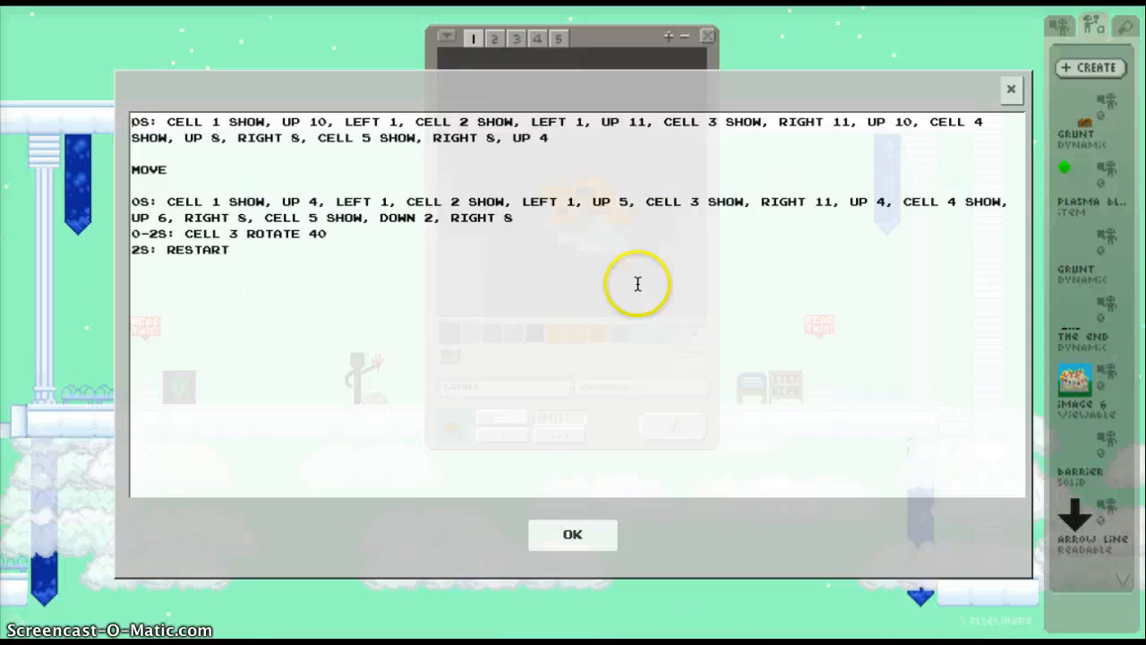
mouse_move(218, 134)
text(12)
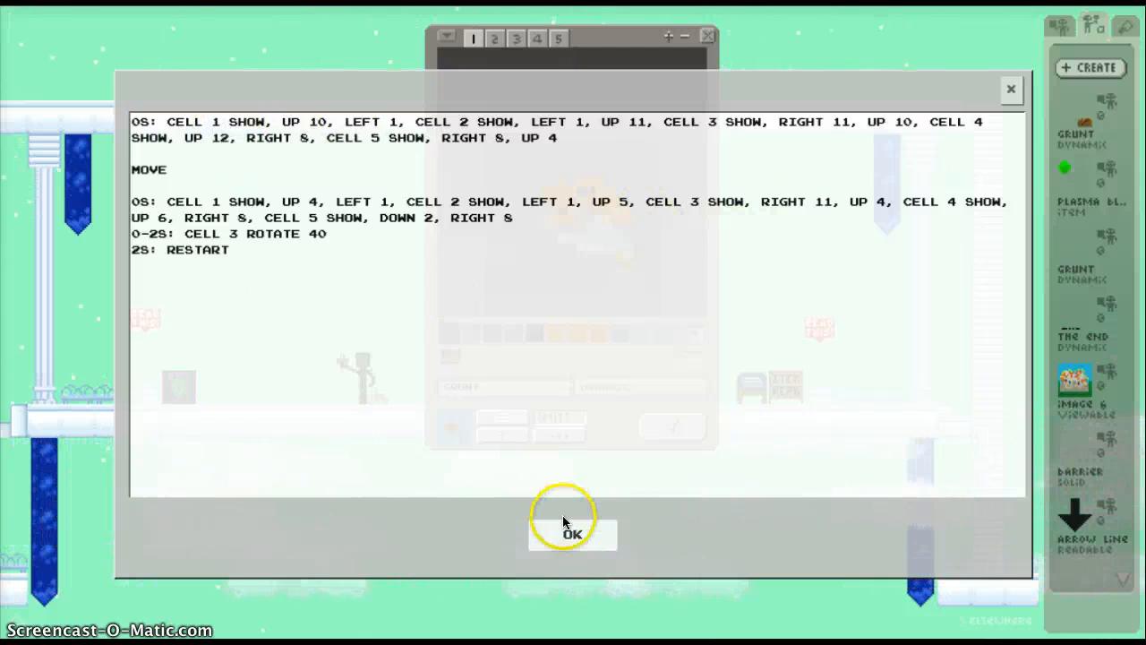
click(573, 533)
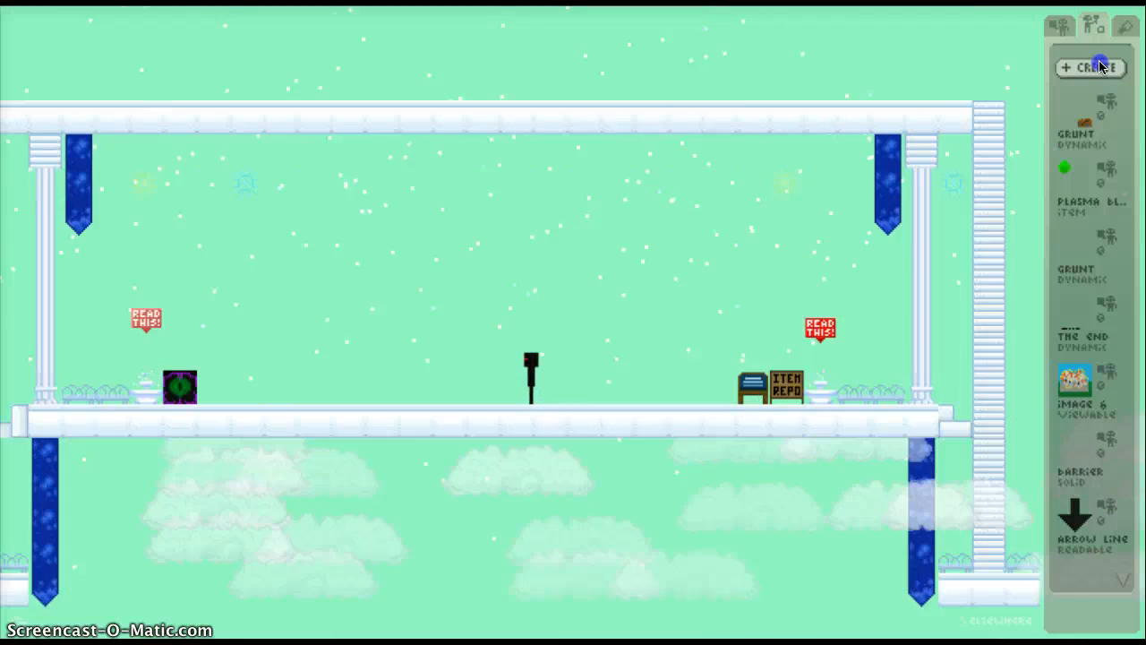
Step: Reopen the Grunt and reduce its first motion line to UP 5, UP 9, UP 5, UP 10
click(1089, 68)
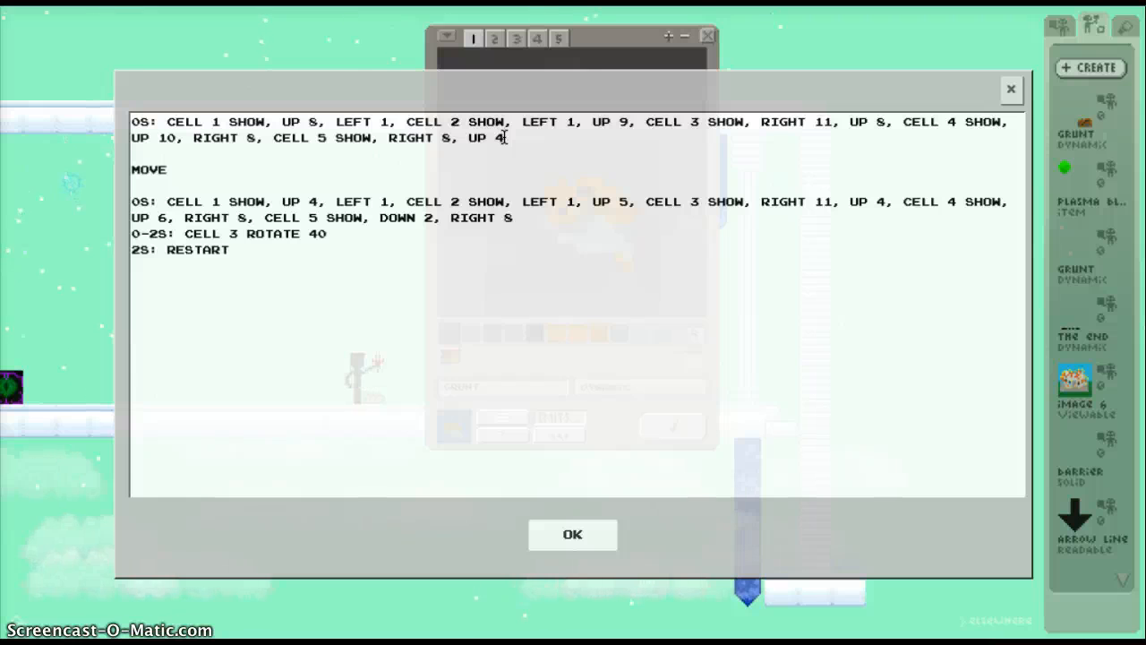
click(573, 534)
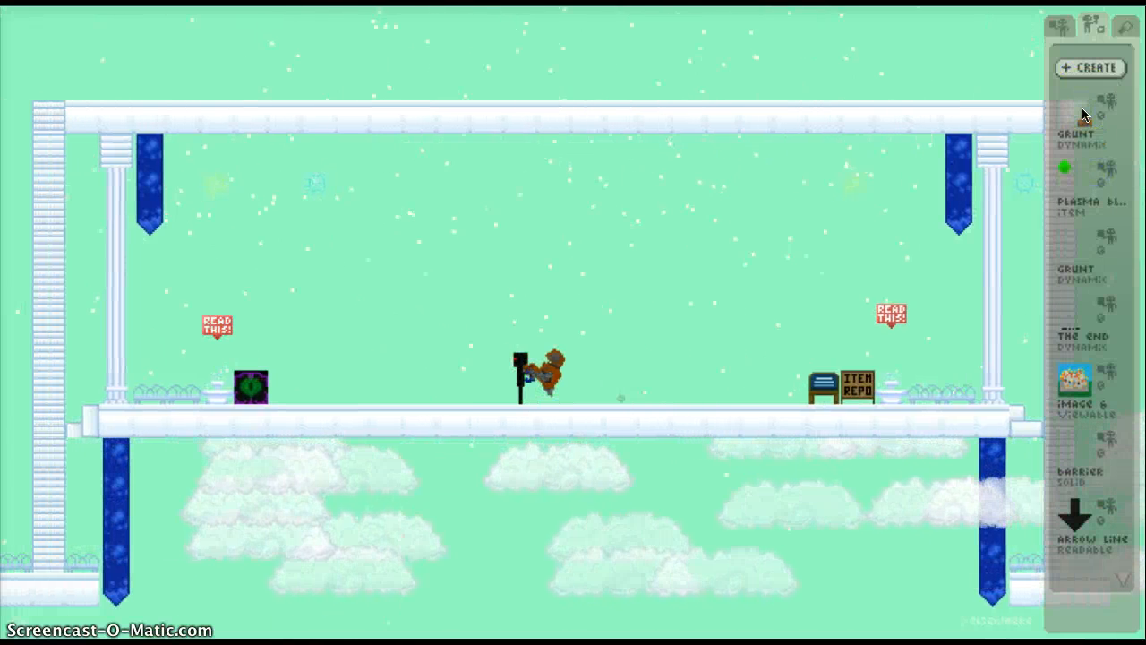
Step: Set the MOVE line to UP 5, 9, 5, 10, change cell 5's DOWN 2 to UP 2, and end the first line with UP 2
click(1089, 68)
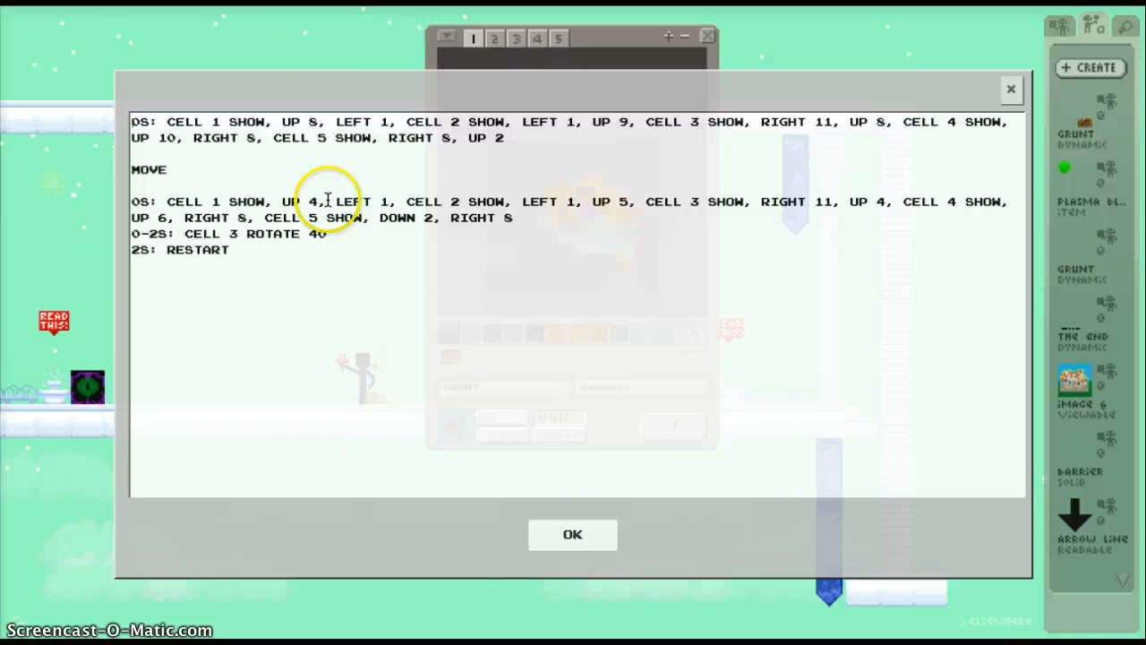
key(backspace)
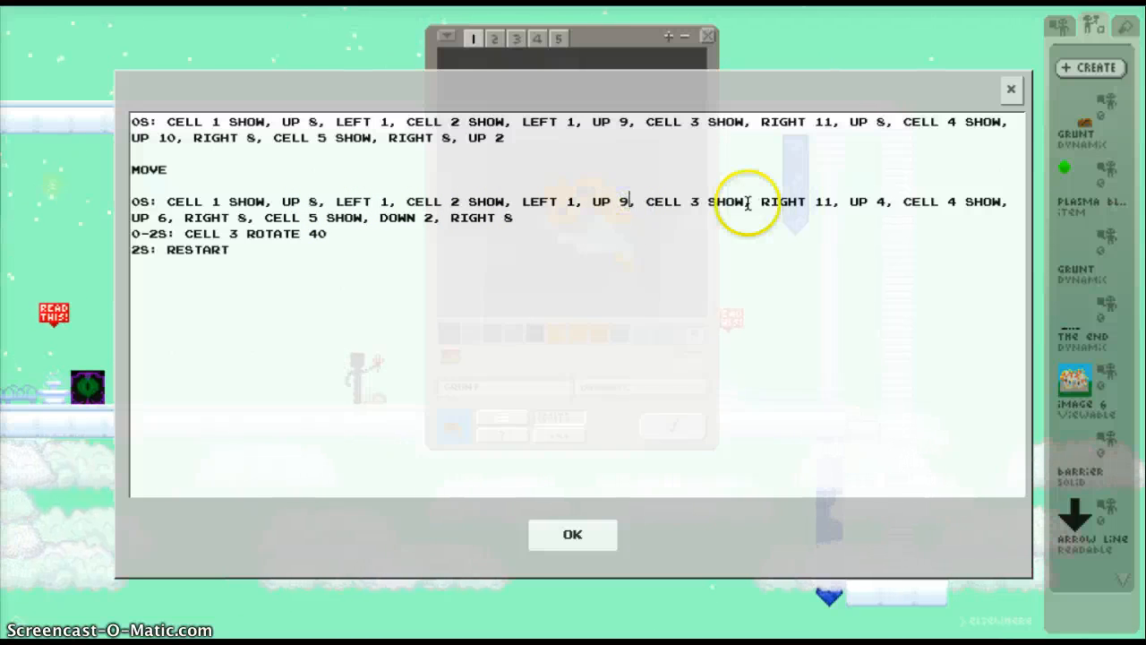
mouse_move(881, 198)
text(10)
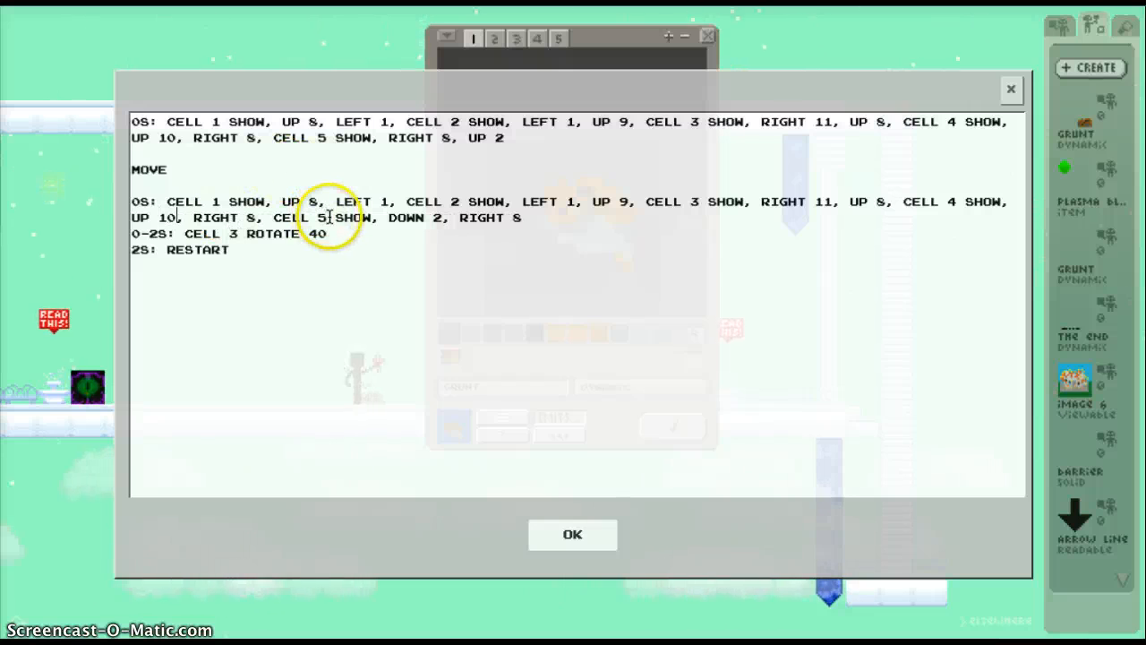
mouse_move(529, 218)
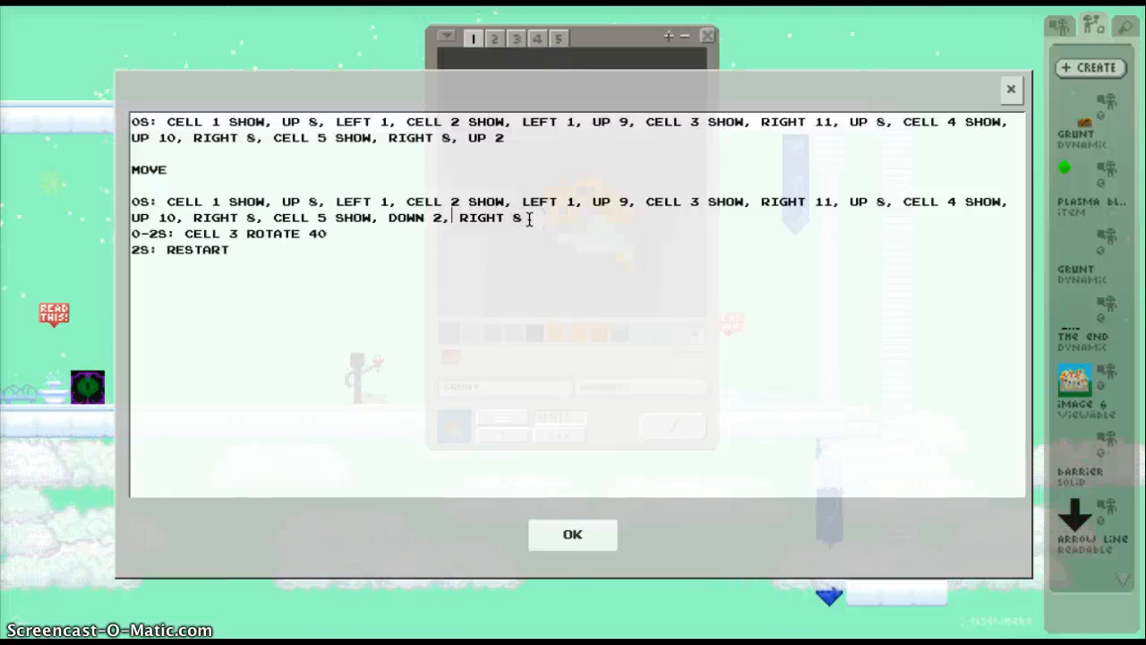
key(backspace)
text(UP)
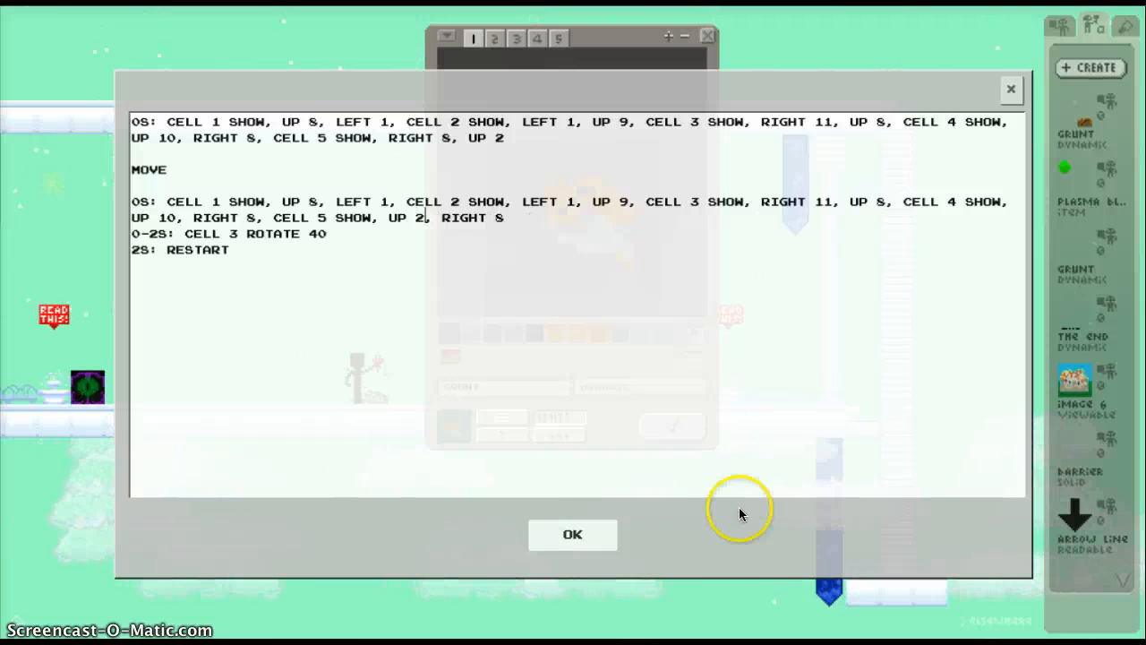
click(573, 533)
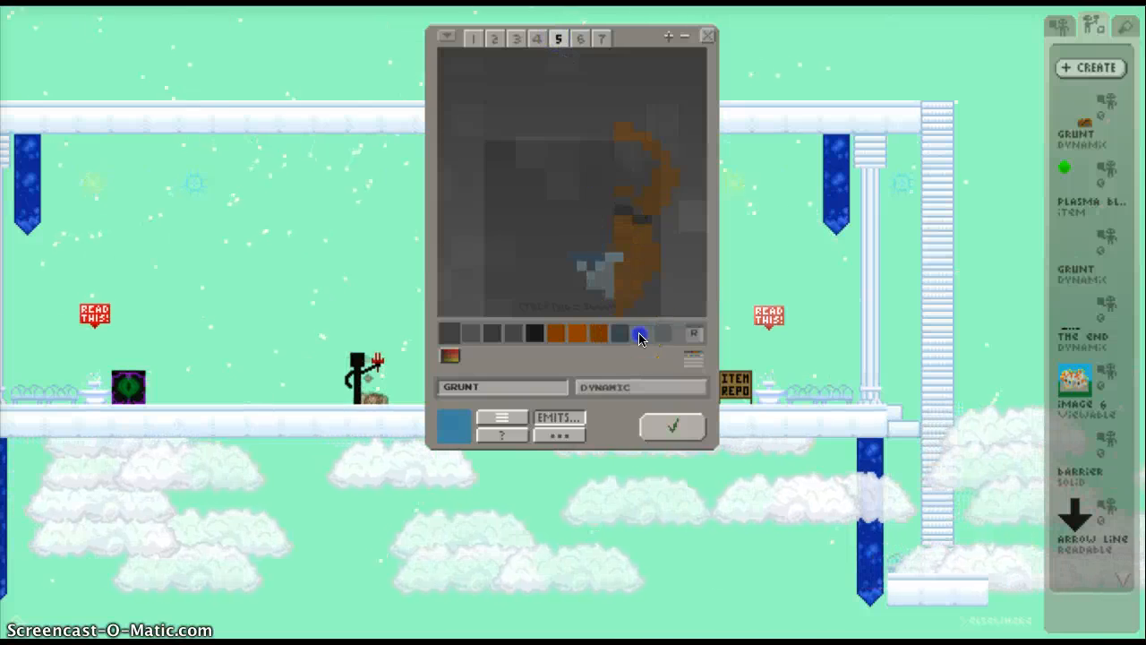
Step: Pick the blue swatch and paint leg pixels onto cell 5 before closing the editor
click(490, 335)
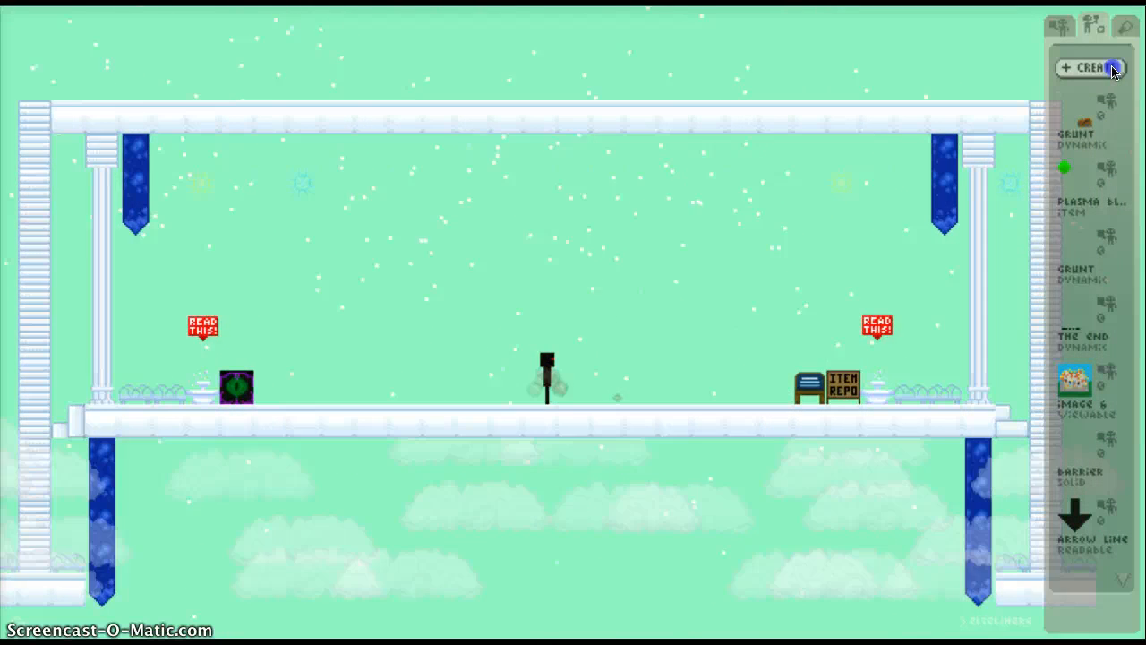
Step: Reopen the Grunt and create a sixth cell for a new blue leg
click(1089, 68)
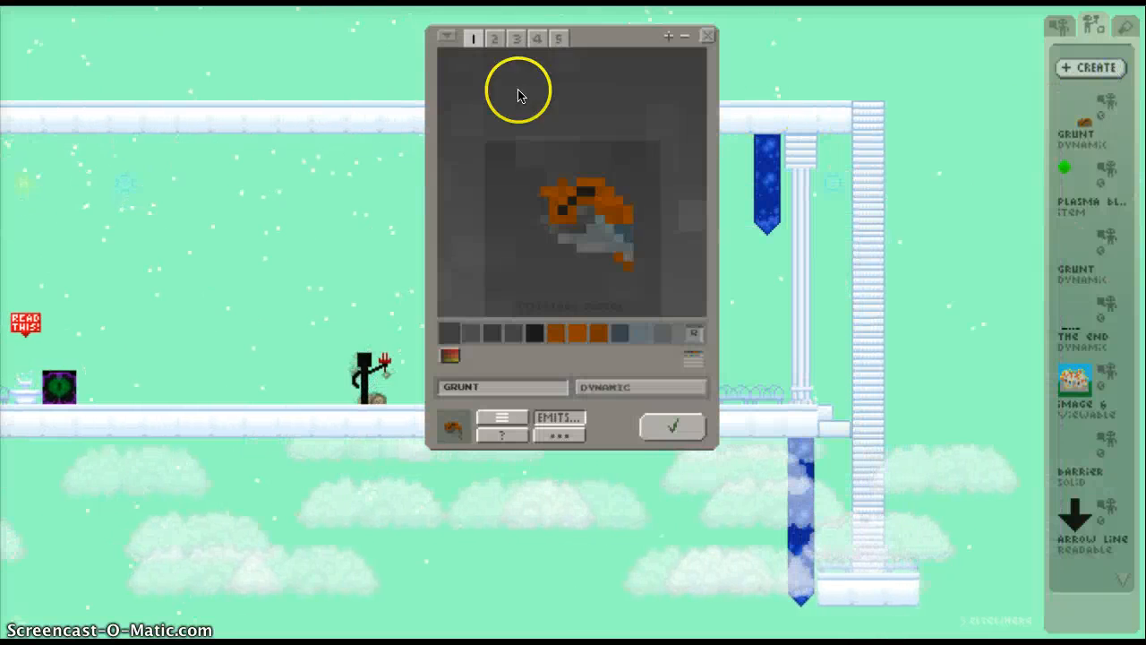
click(559, 40)
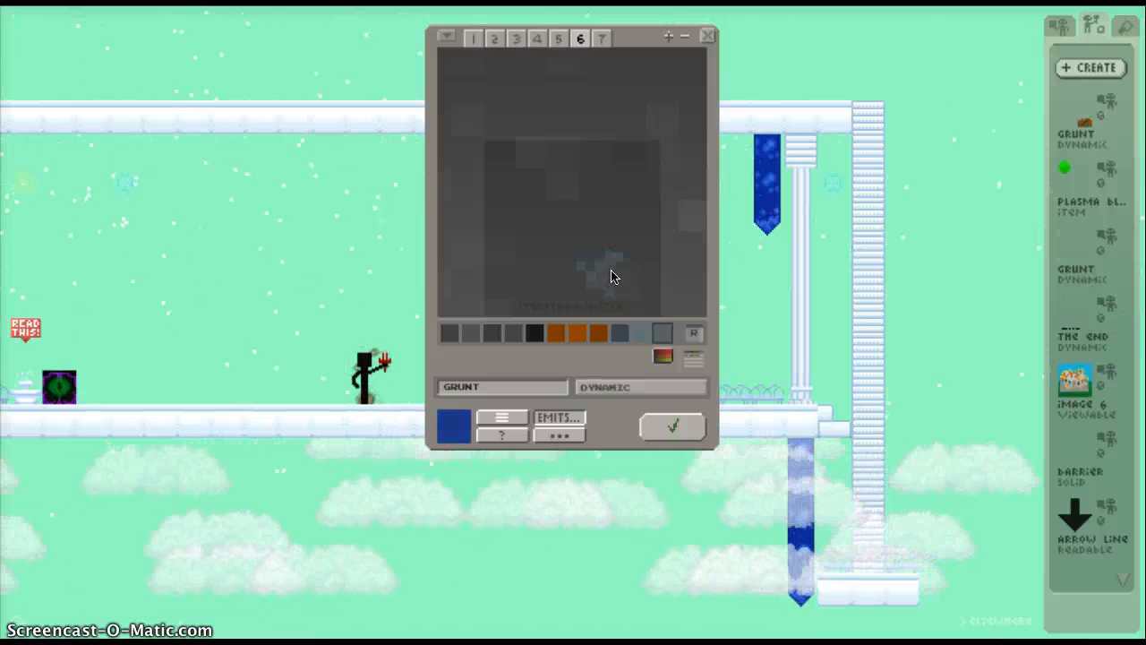
Step: Paint blue leg and white body pixels onto the small figure in cell 6
click(505, 333)
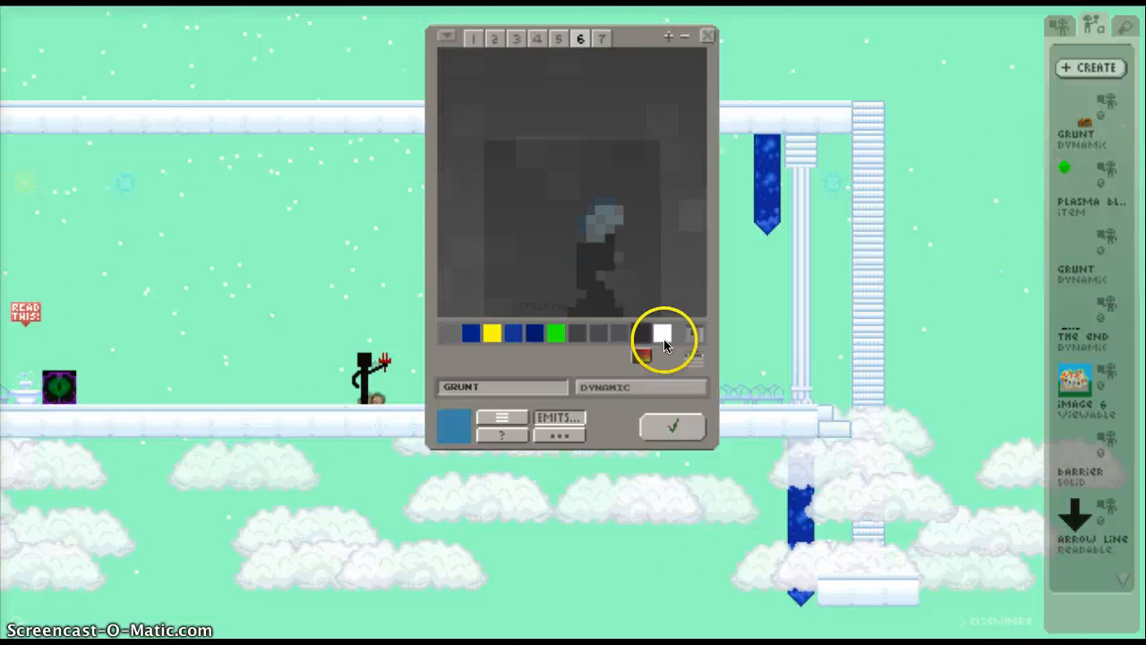
click(661, 335)
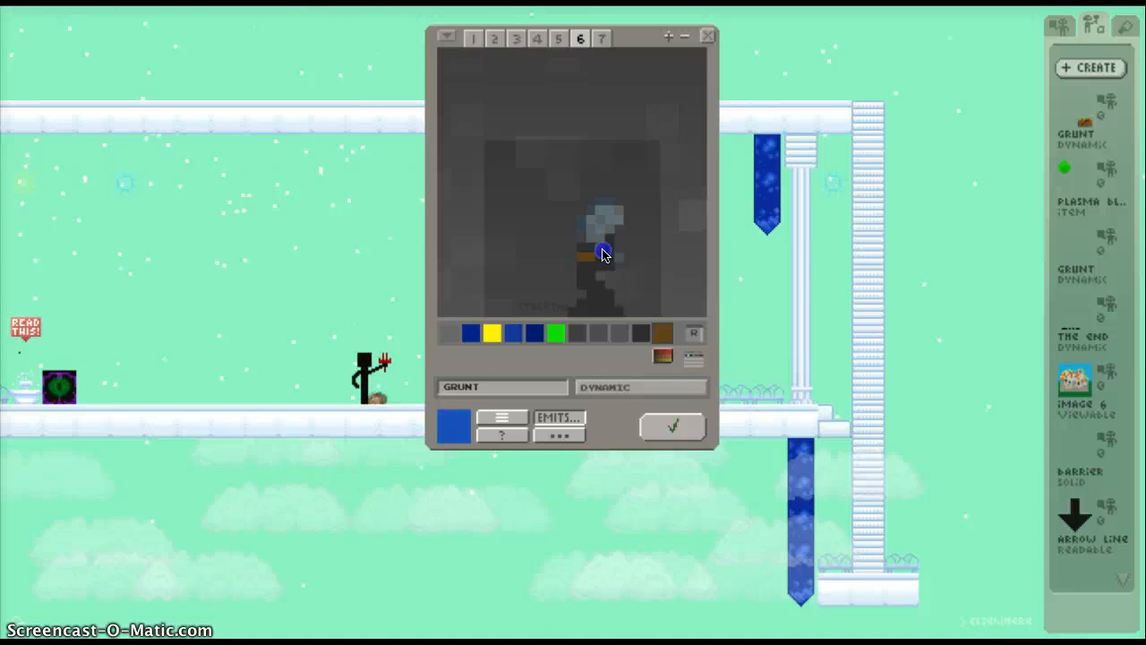
click(662, 354)
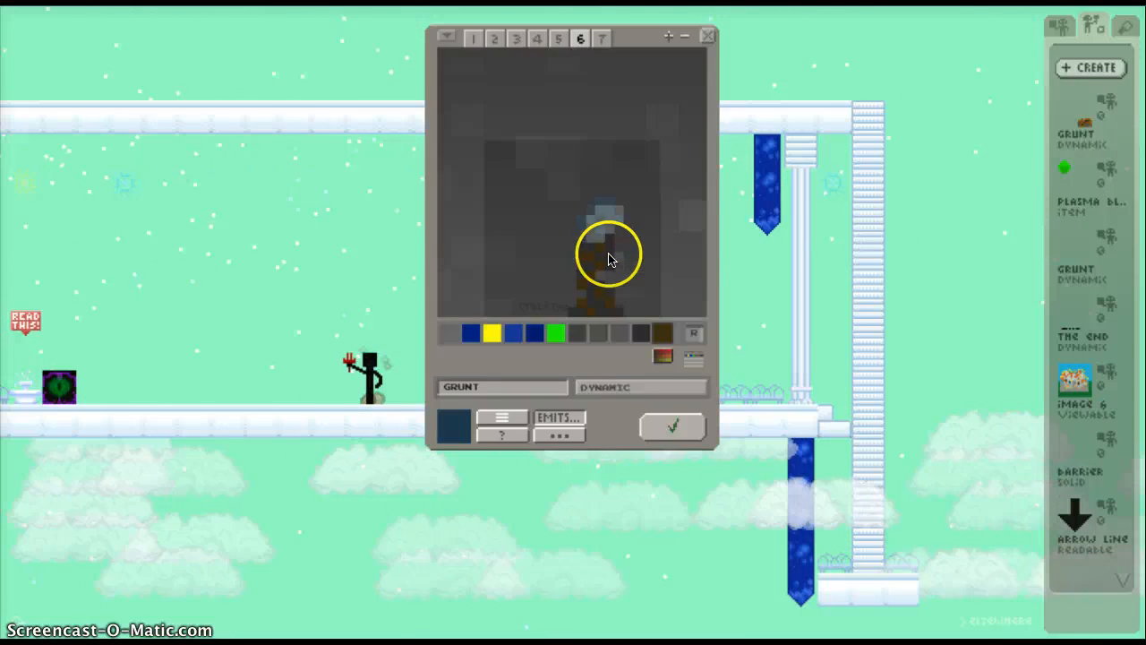
click(673, 427)
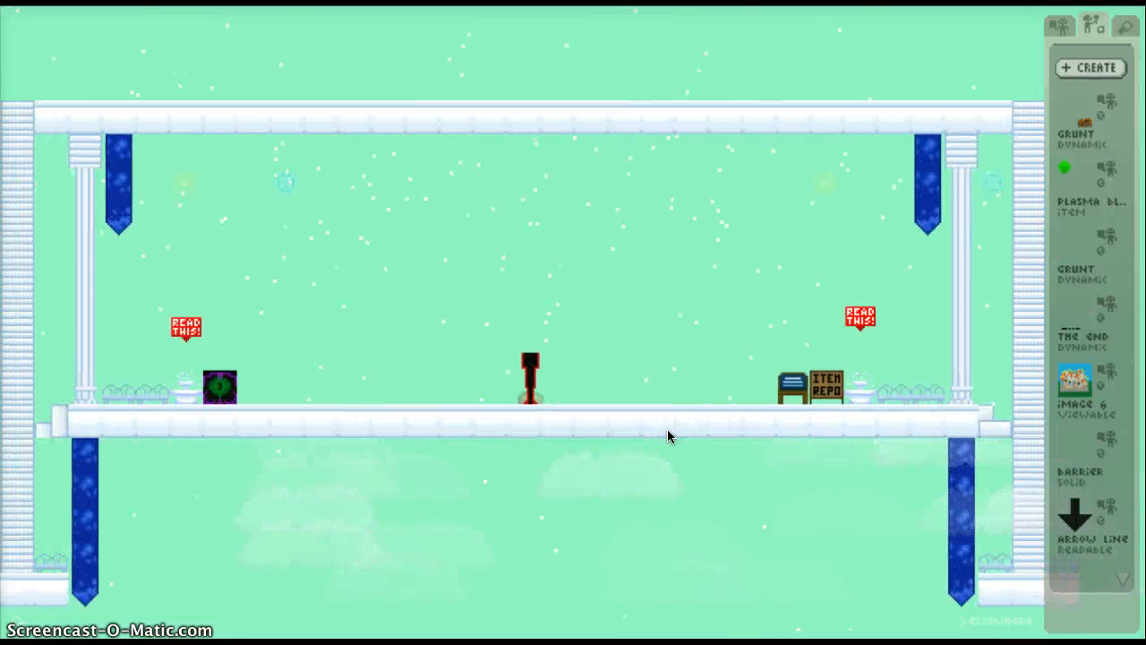